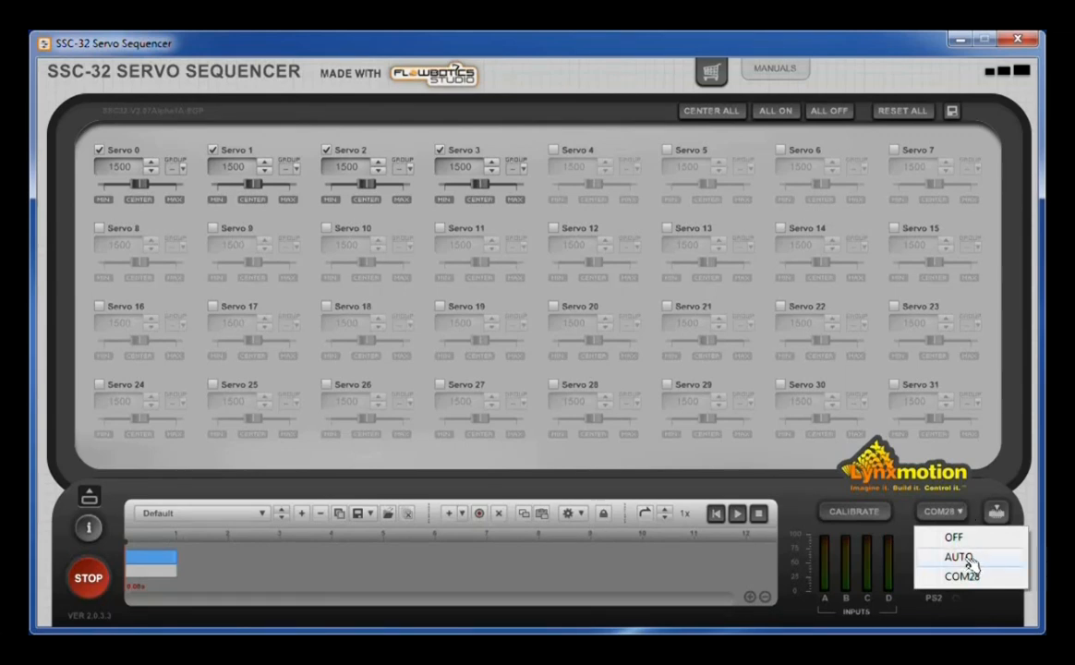
mouse_move(970, 558)
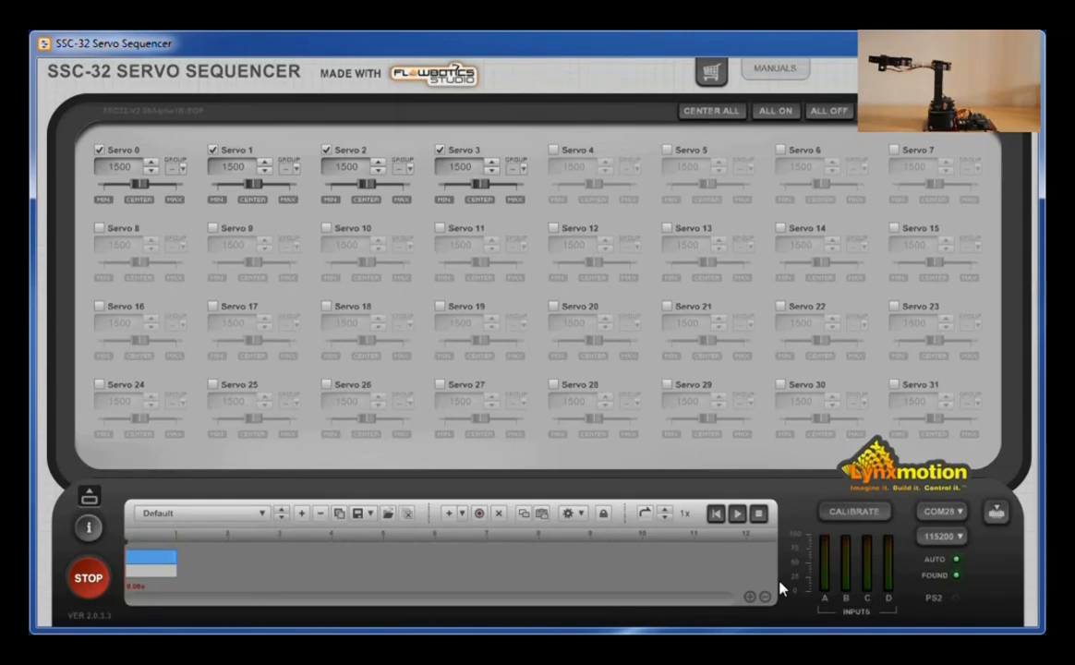
mouse_move(140, 184)
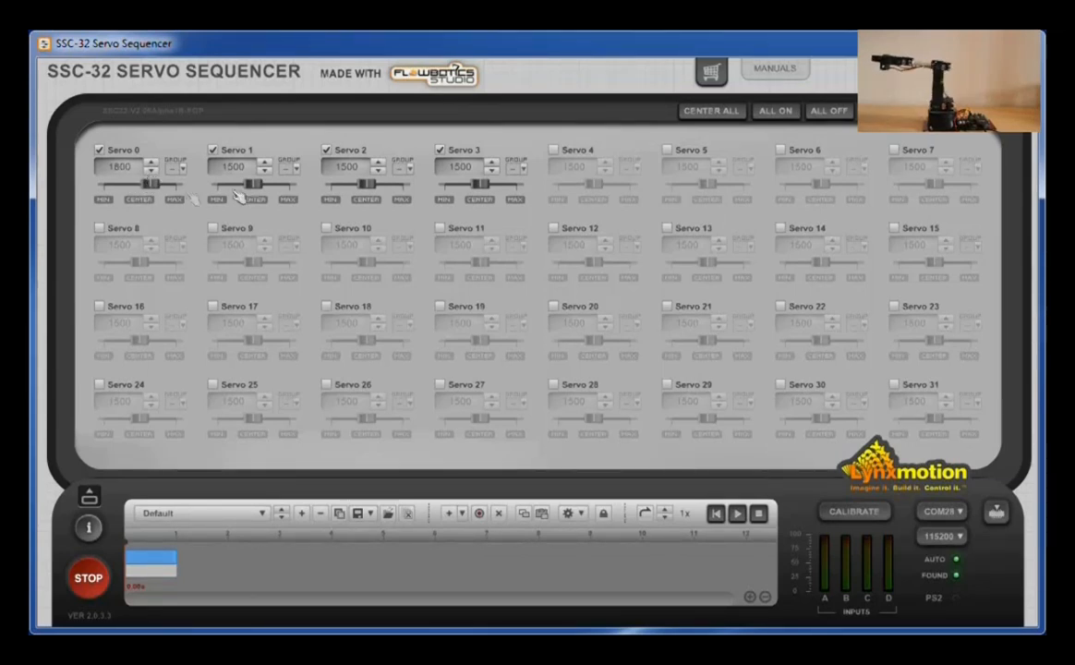
drag(259, 188, 250, 188)
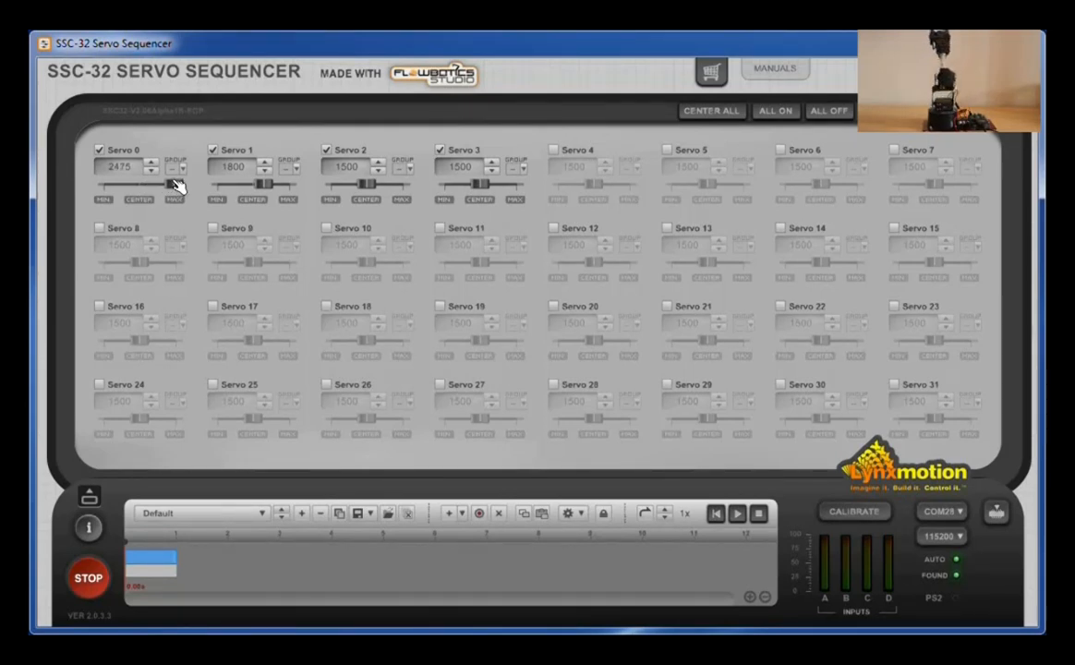
drag(170, 185, 133, 185)
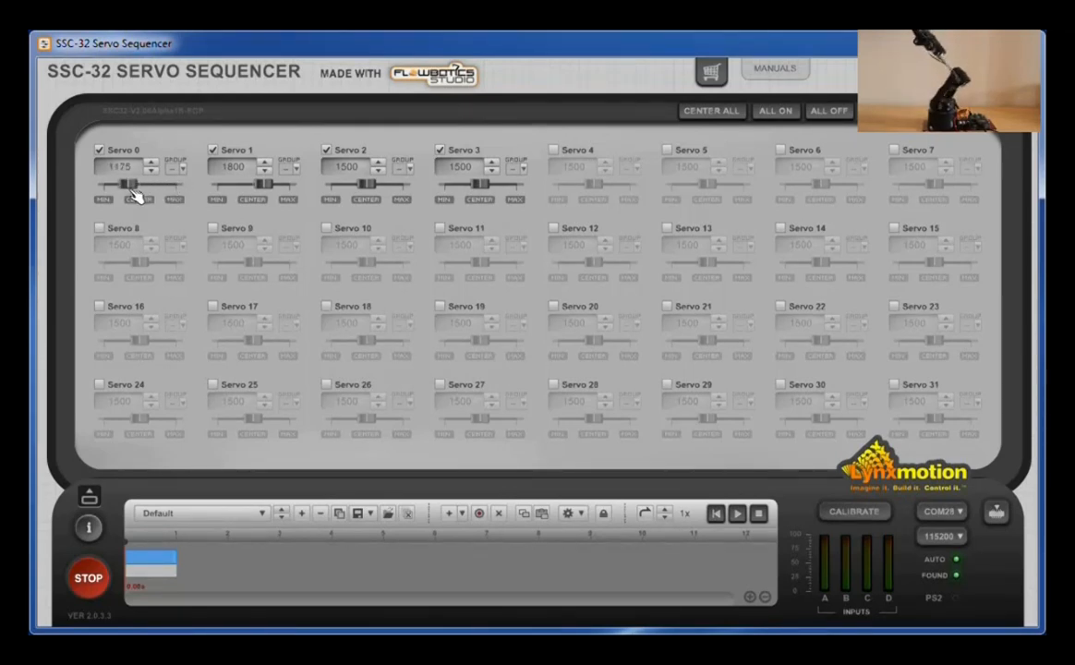
drag(129, 185, 109, 185)
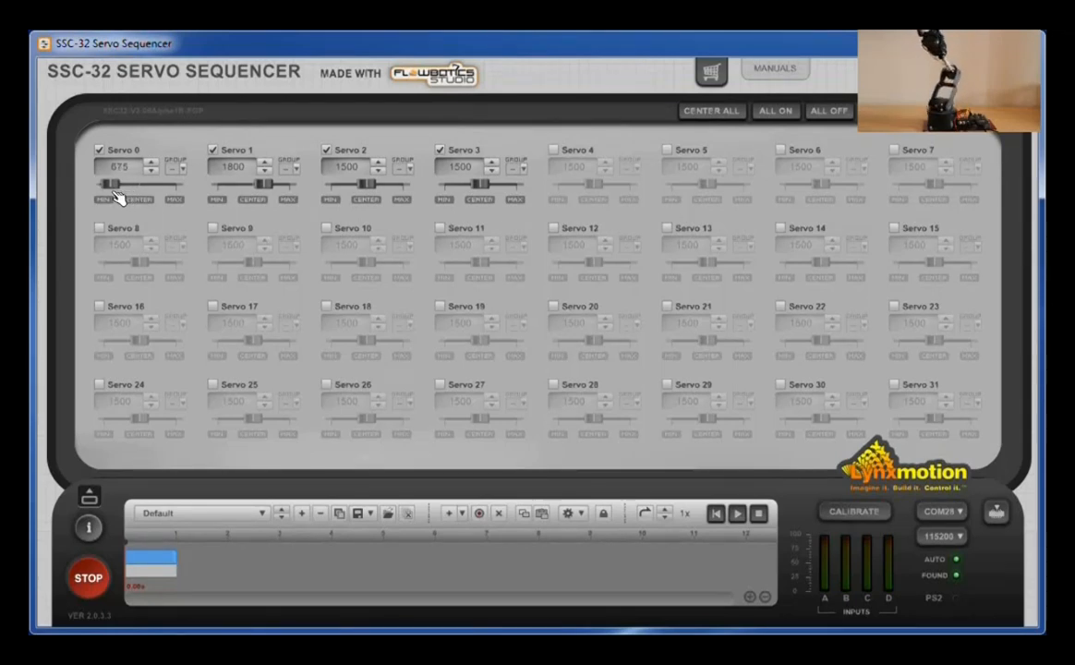
drag(114, 185, 139, 185)
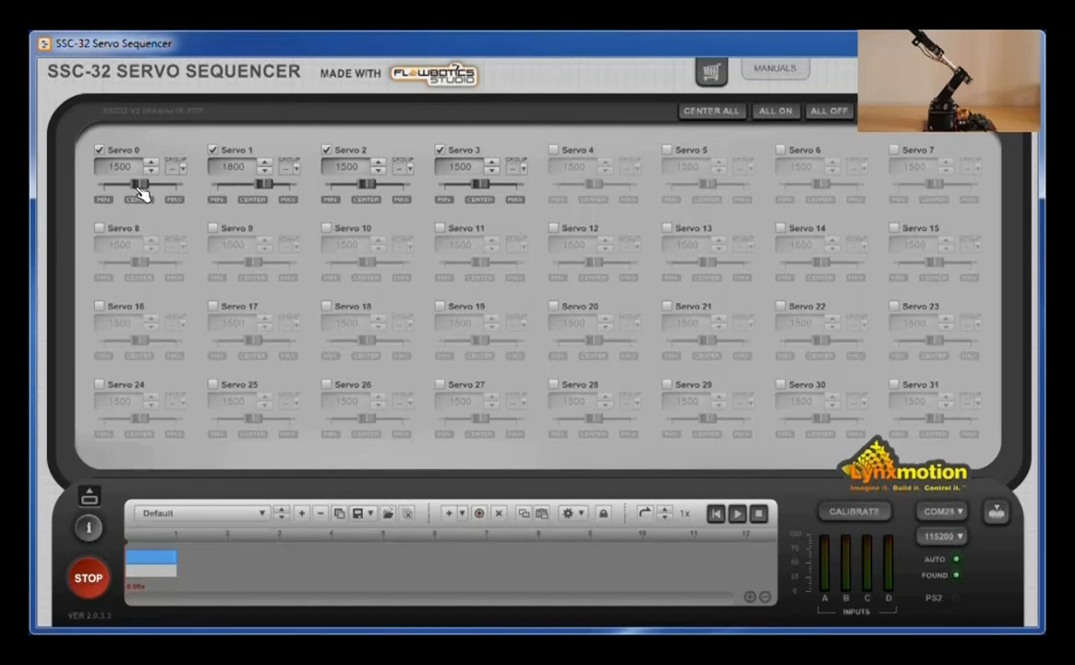
mouse_move(263, 222)
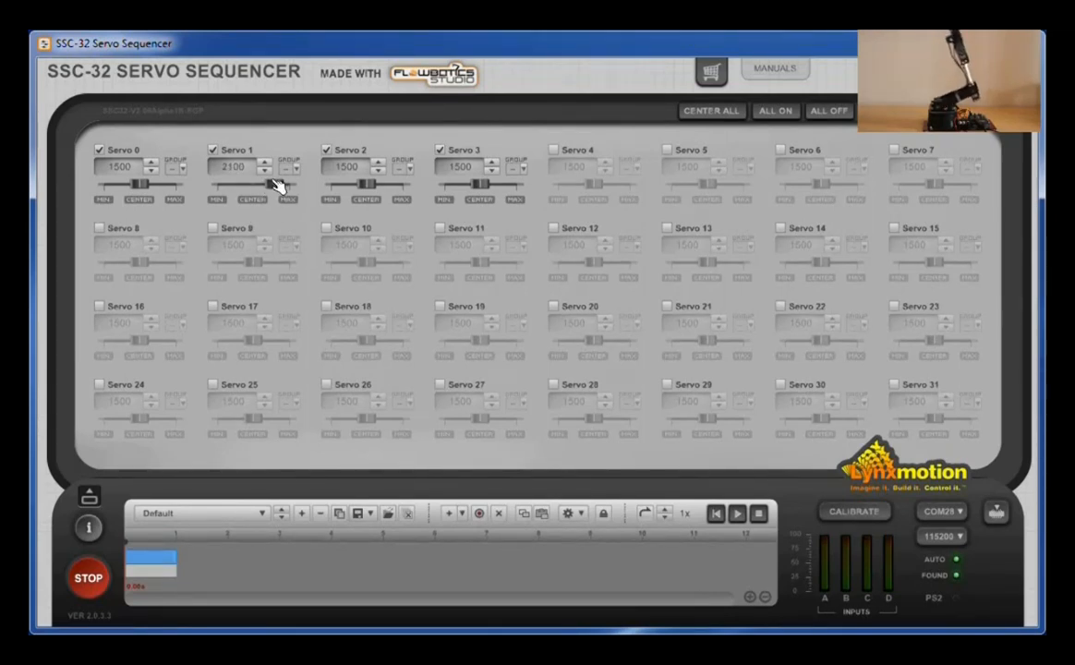
click(266, 172)
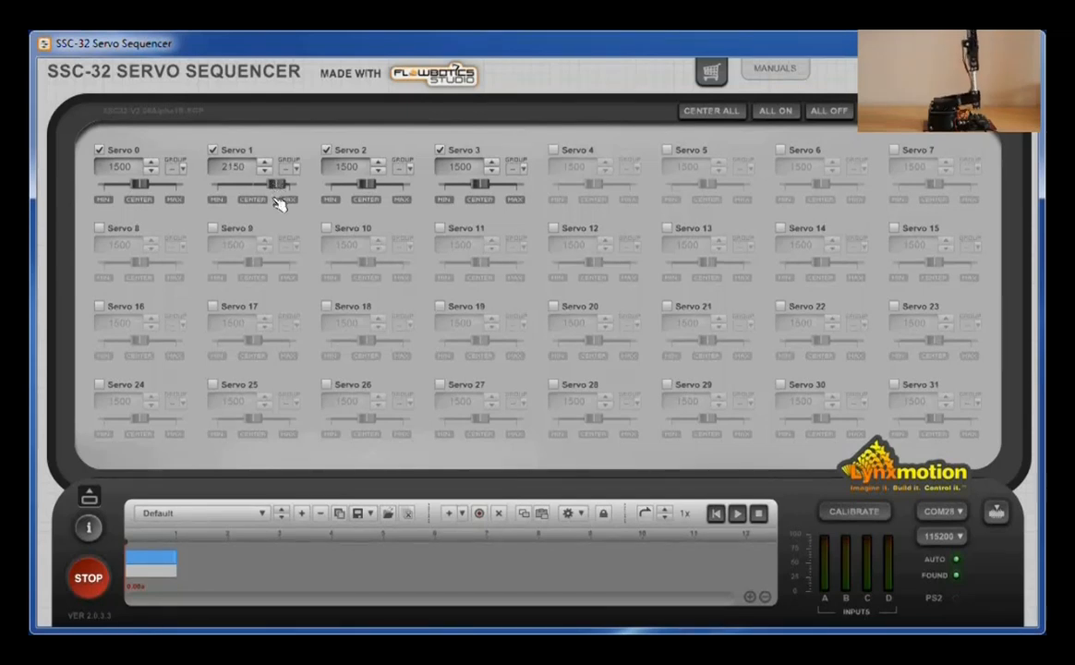
mouse_move(277, 188)
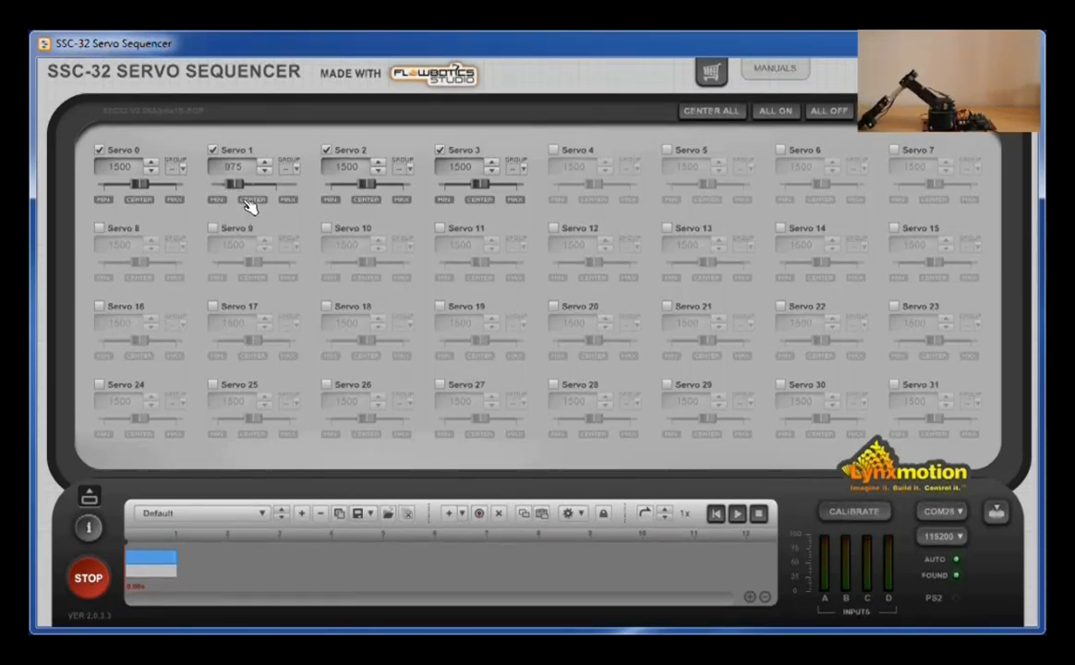
click(251, 200)
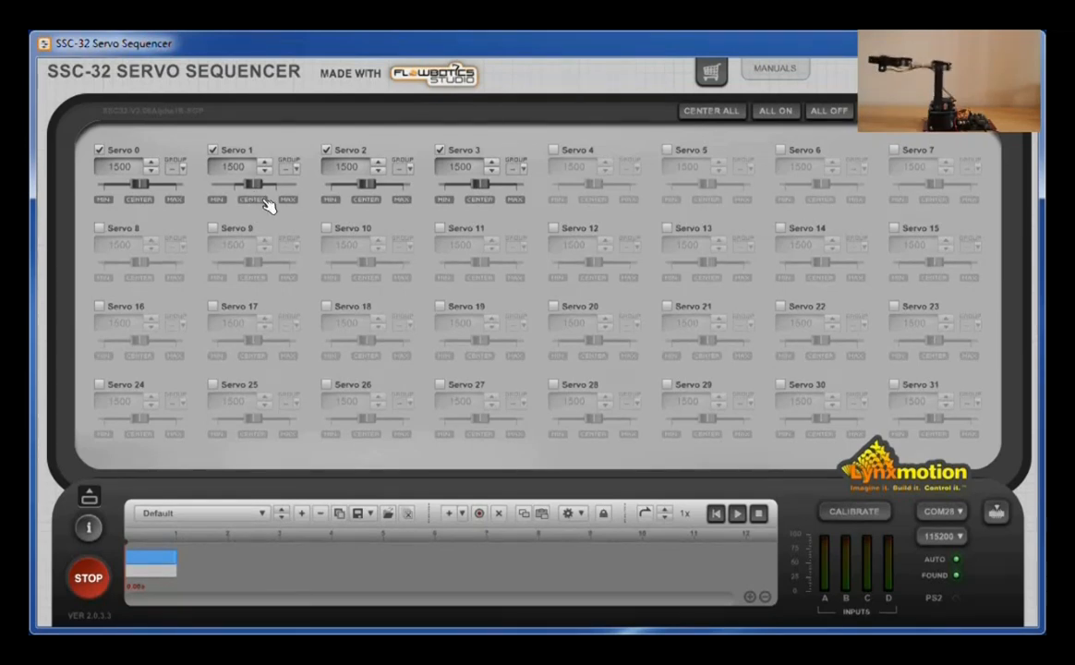
mouse_move(266, 229)
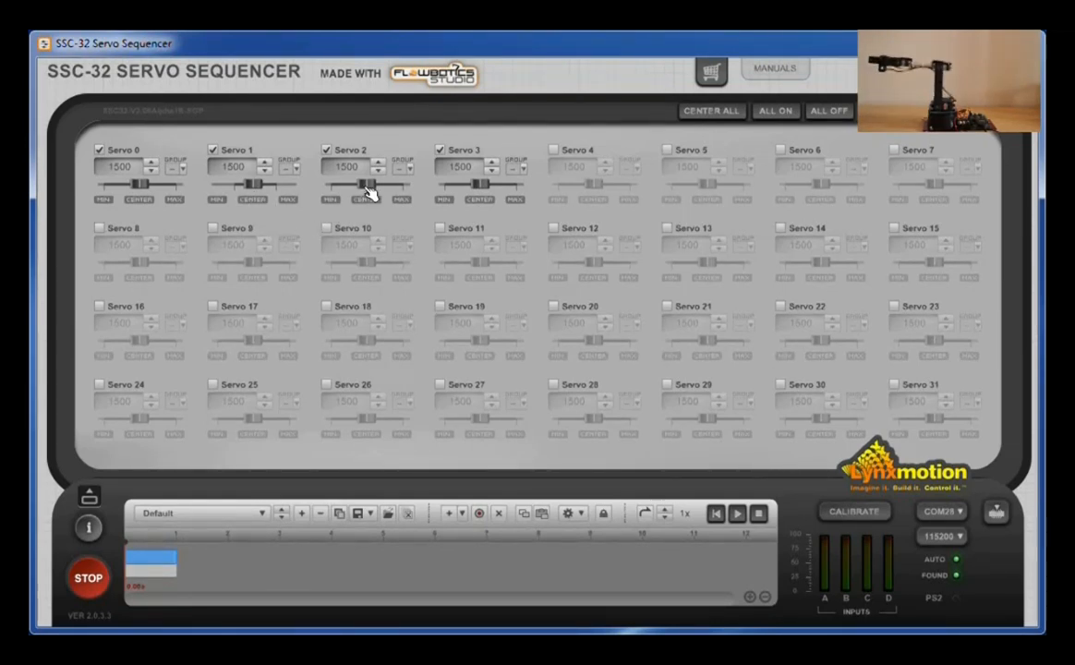
- Nudge servo 2 off centre and assign servo 3 to group 1 so both sit at 1575
drag(350, 185, 369, 185)
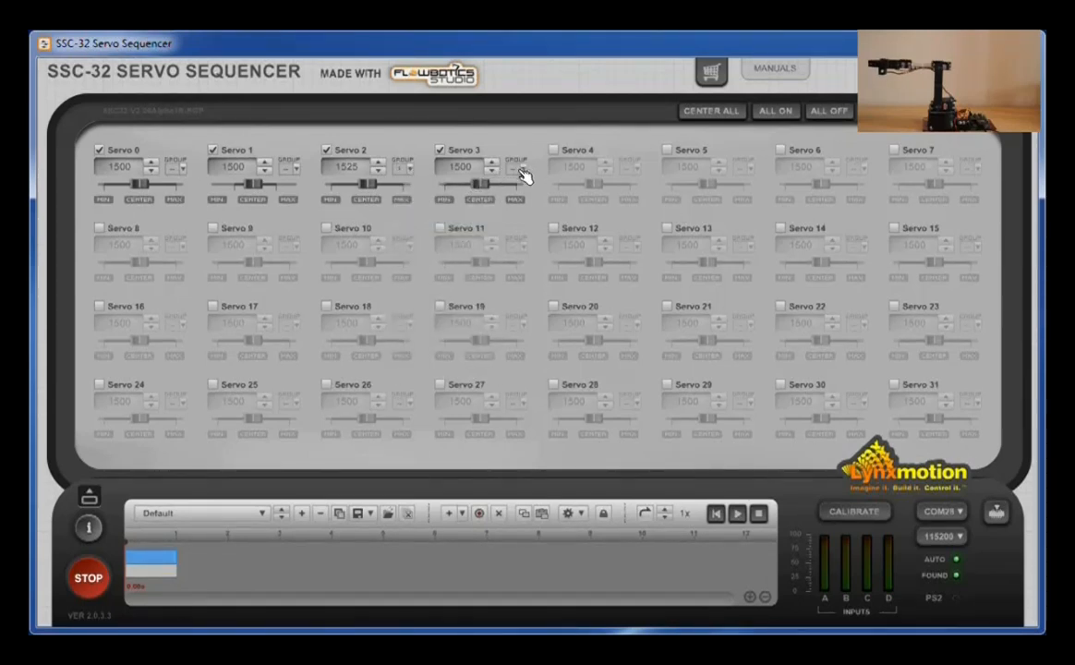
click(517, 170)
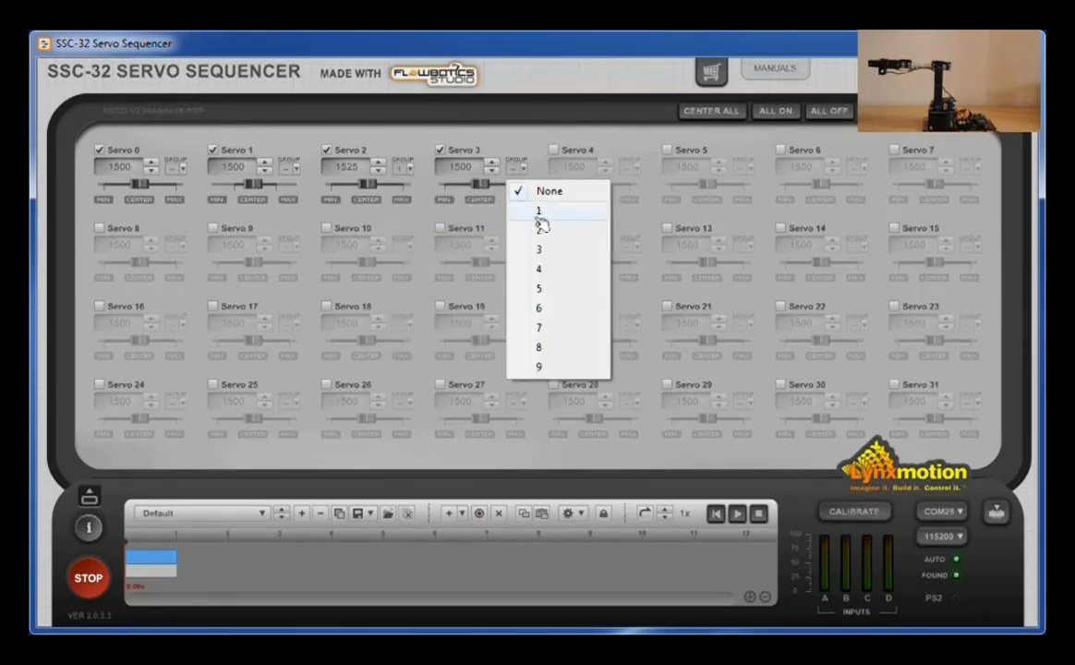
click(539, 210)
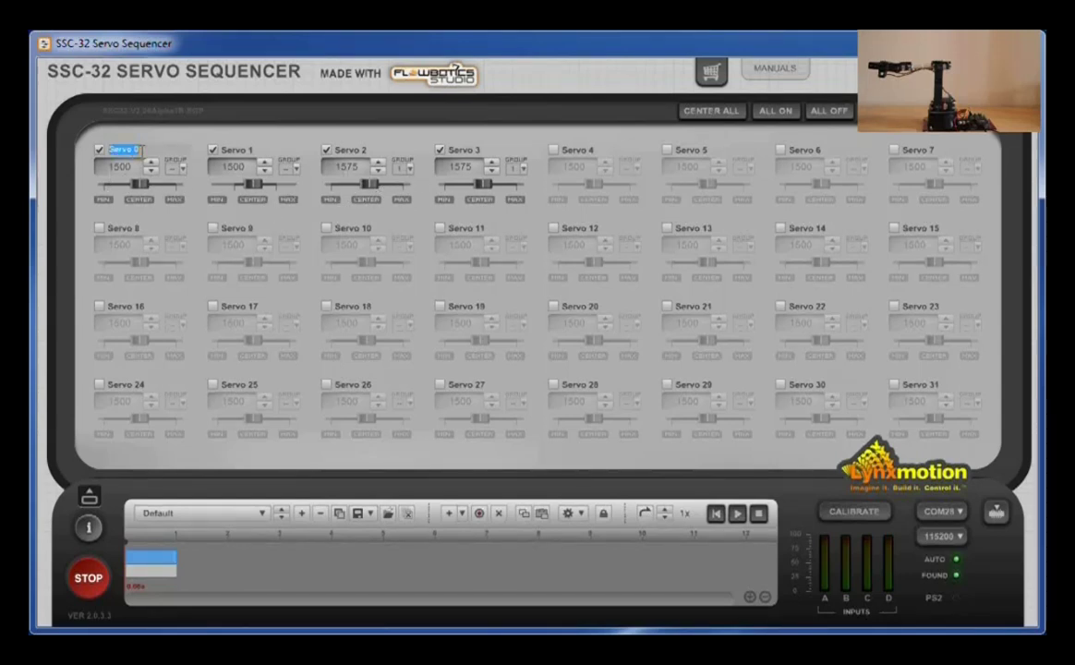
- Name servo 0 'Base' and enable all 32 servo channels before resetting to defaults
text(Base)
click(468, 149)
text(Hand)
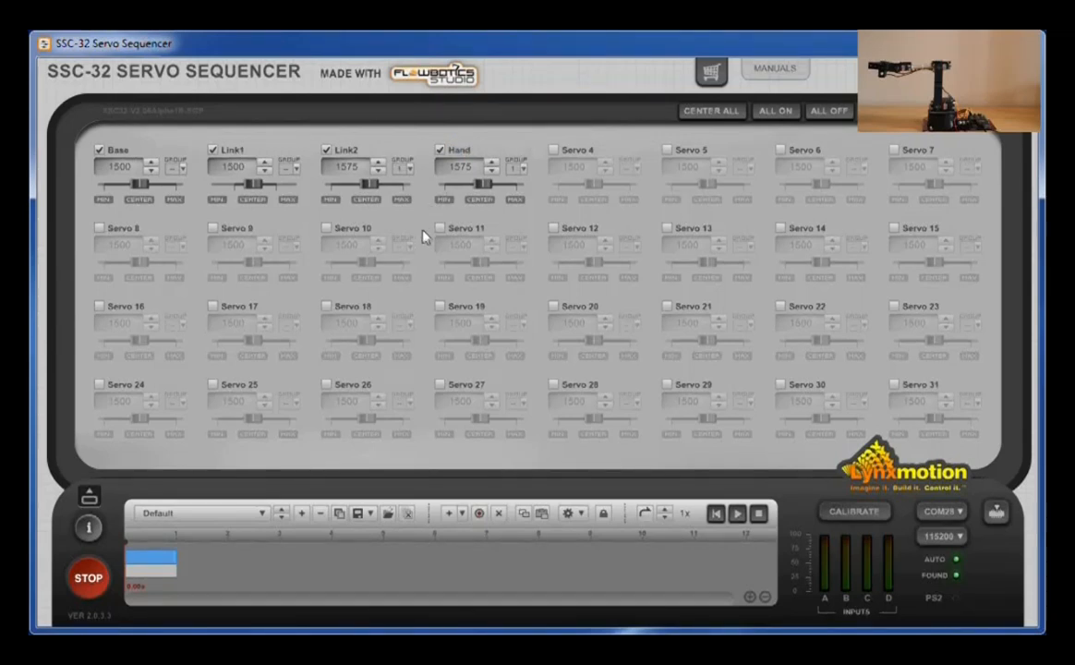
mouse_move(443, 311)
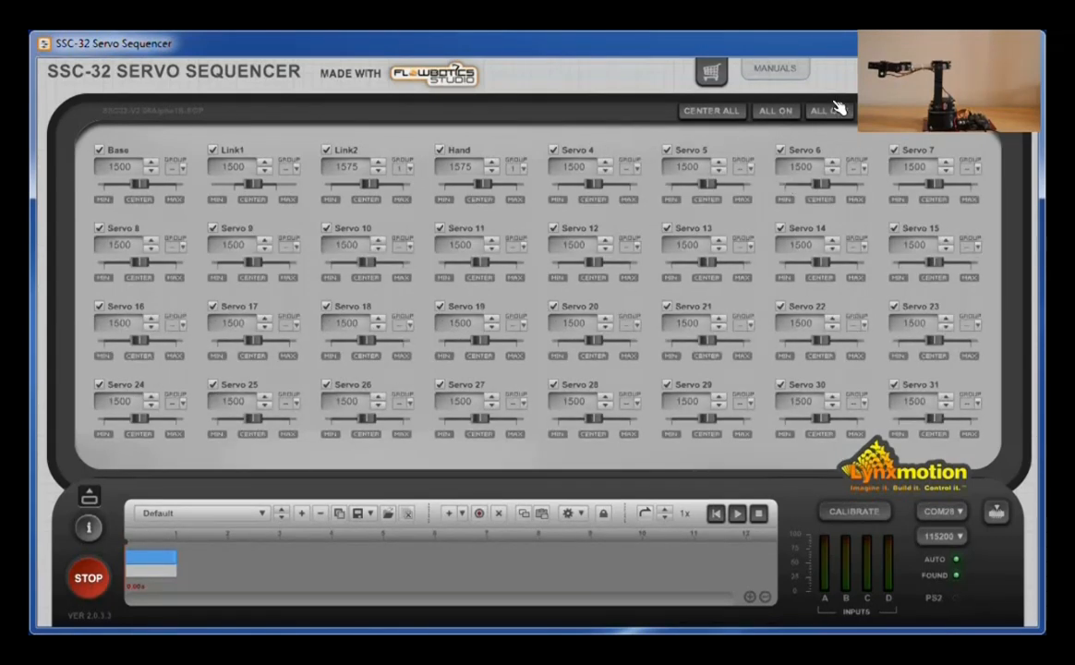
click(828, 111)
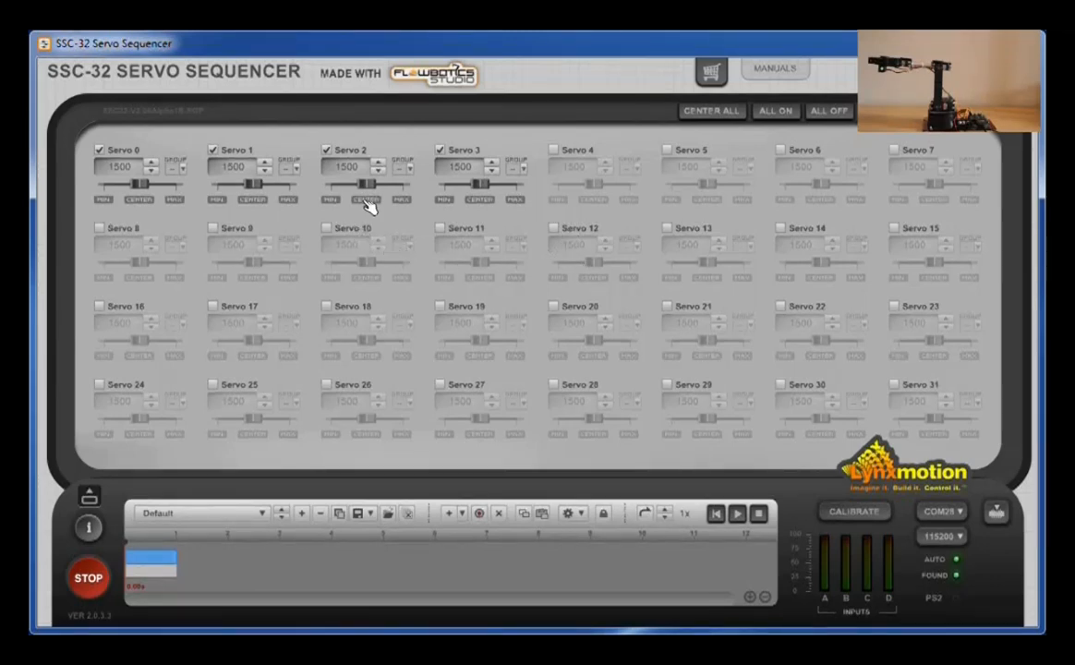
mouse_move(360, 231)
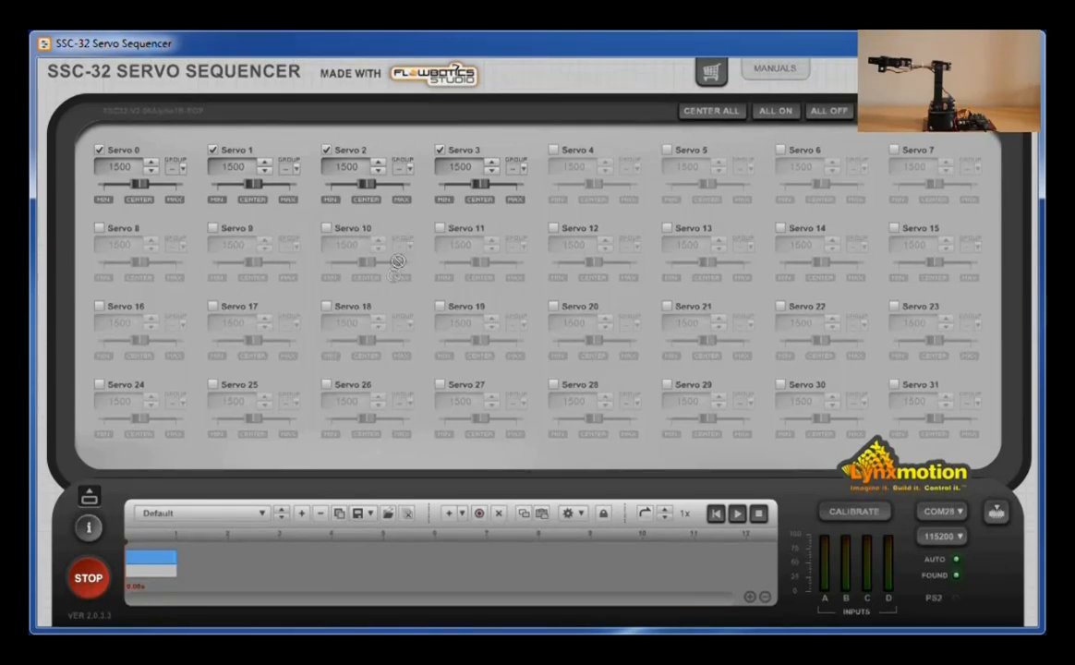
mouse_move(362, 299)
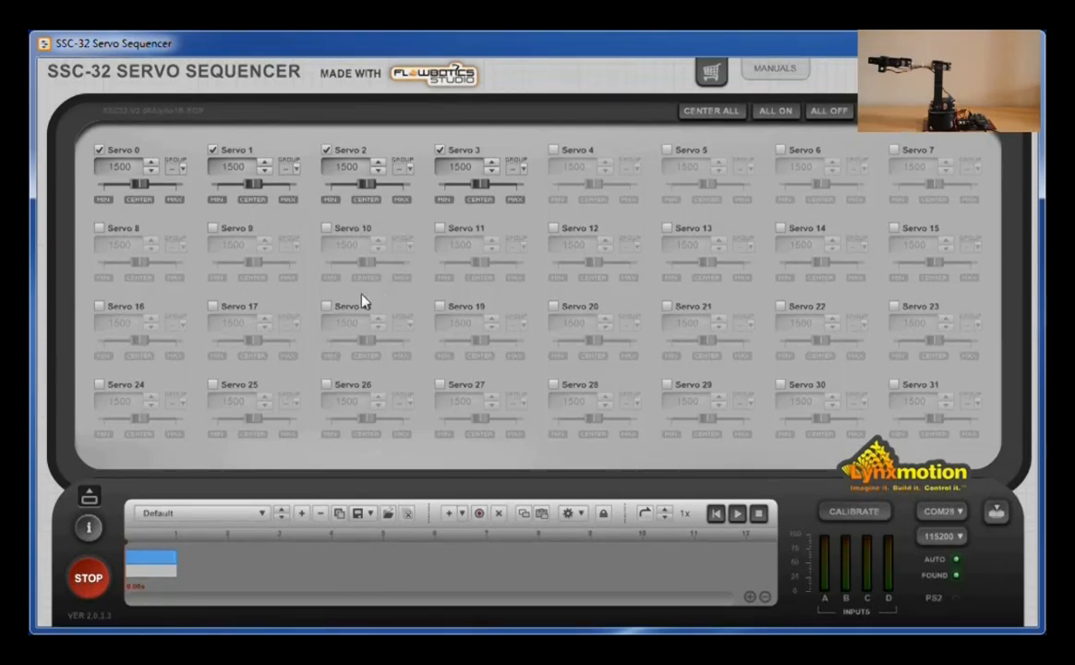
mouse_move(248, 611)
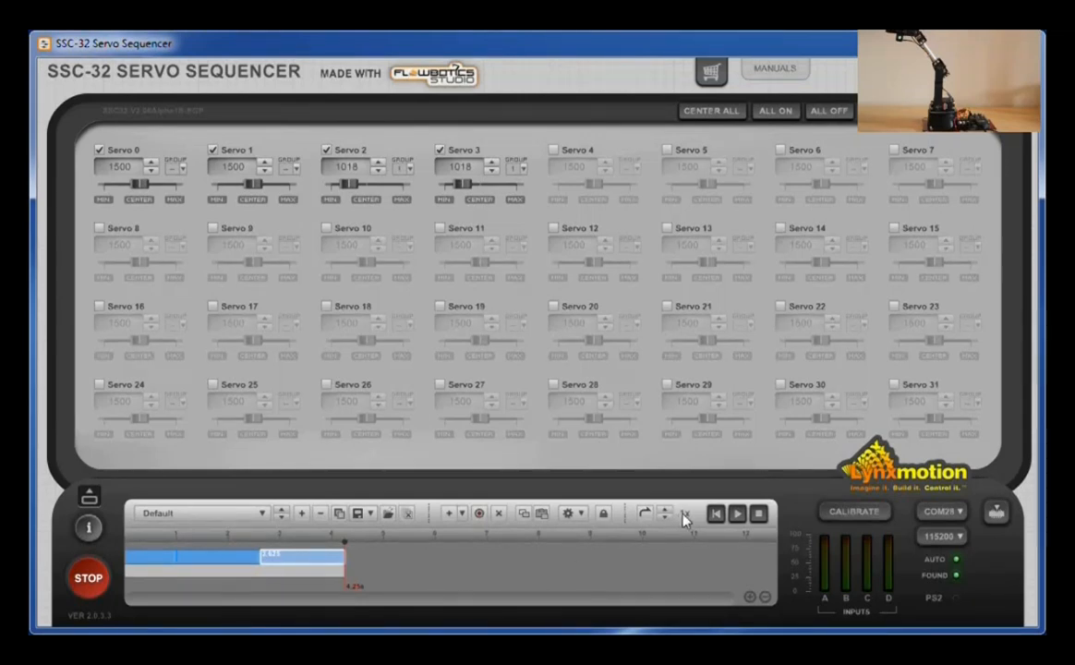
mouse_move(669, 513)
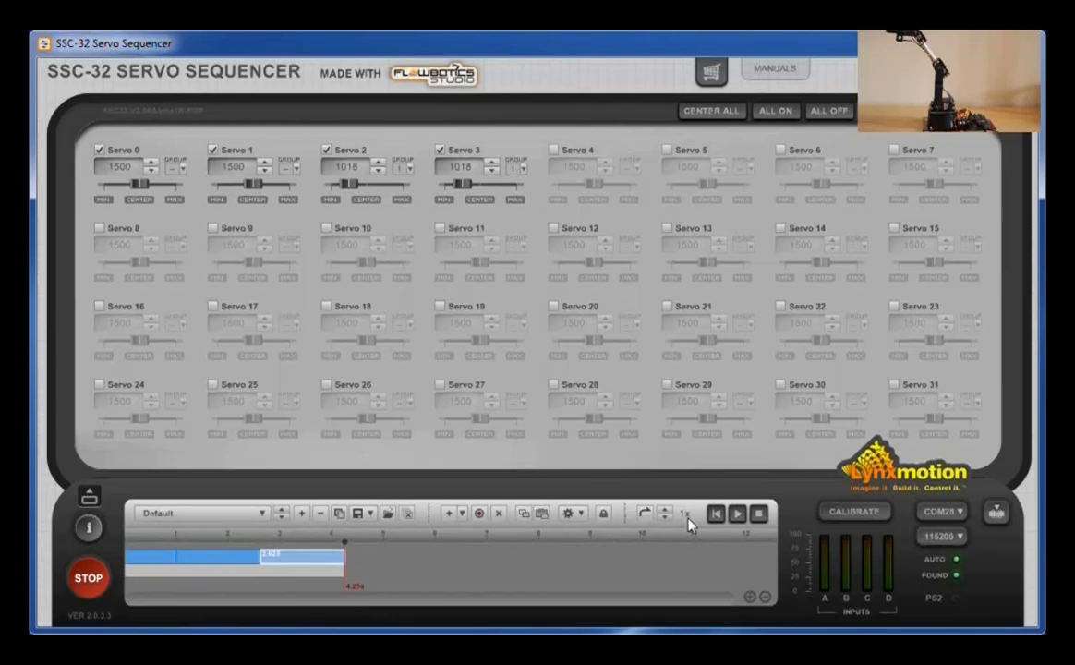
- Set the sequence playback speed to 1/2x
click(665, 510)
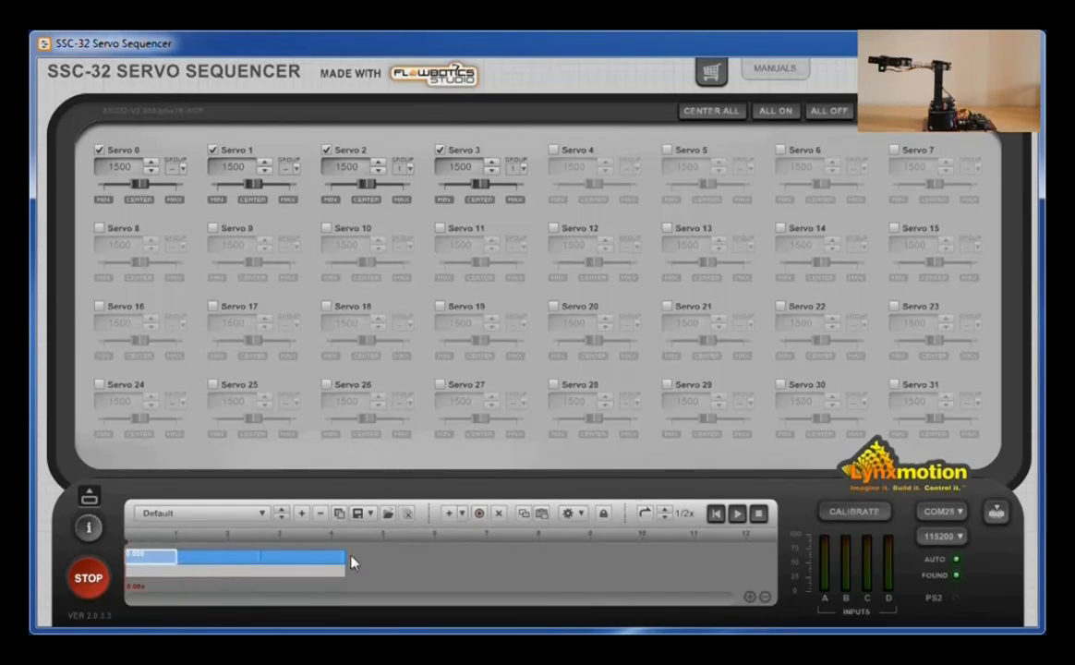
mouse_move(386, 573)
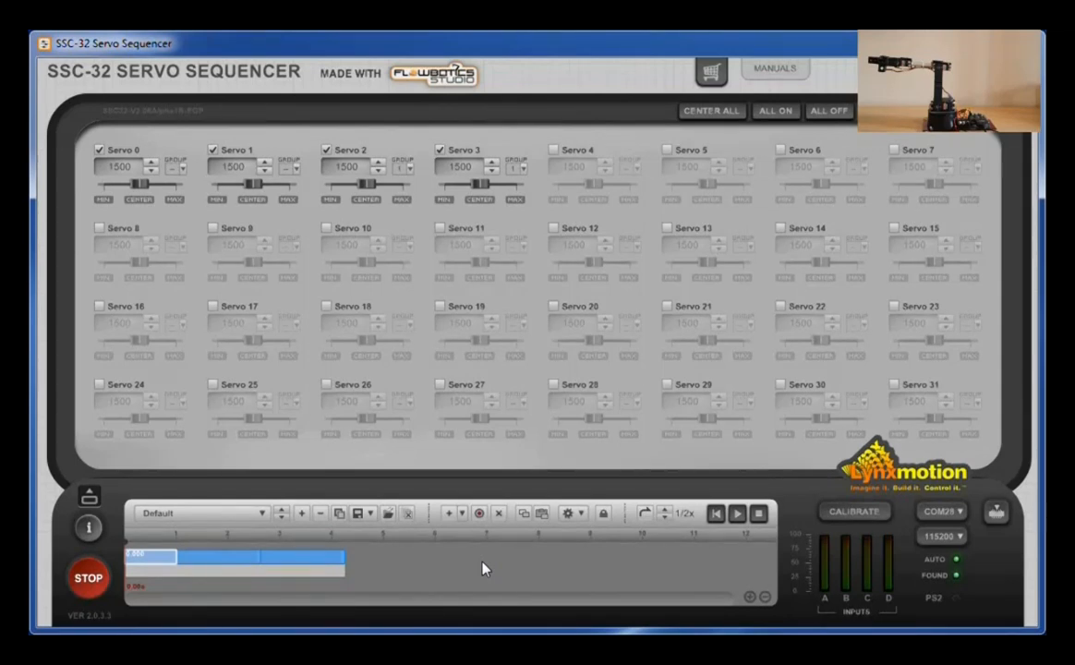
mouse_move(371, 564)
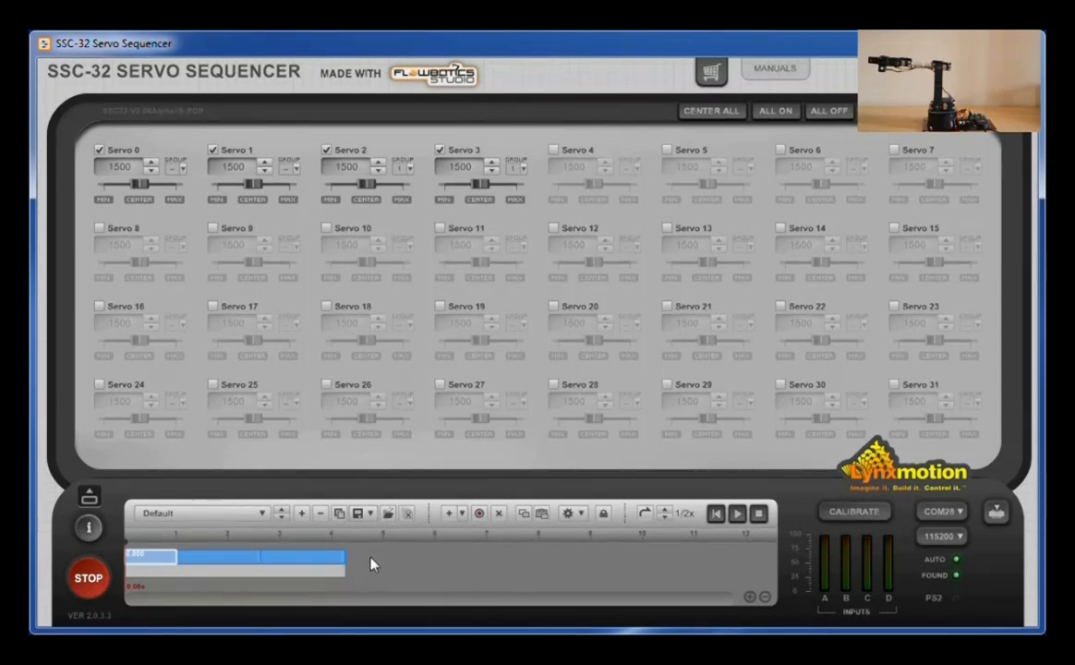
mouse_move(299, 521)
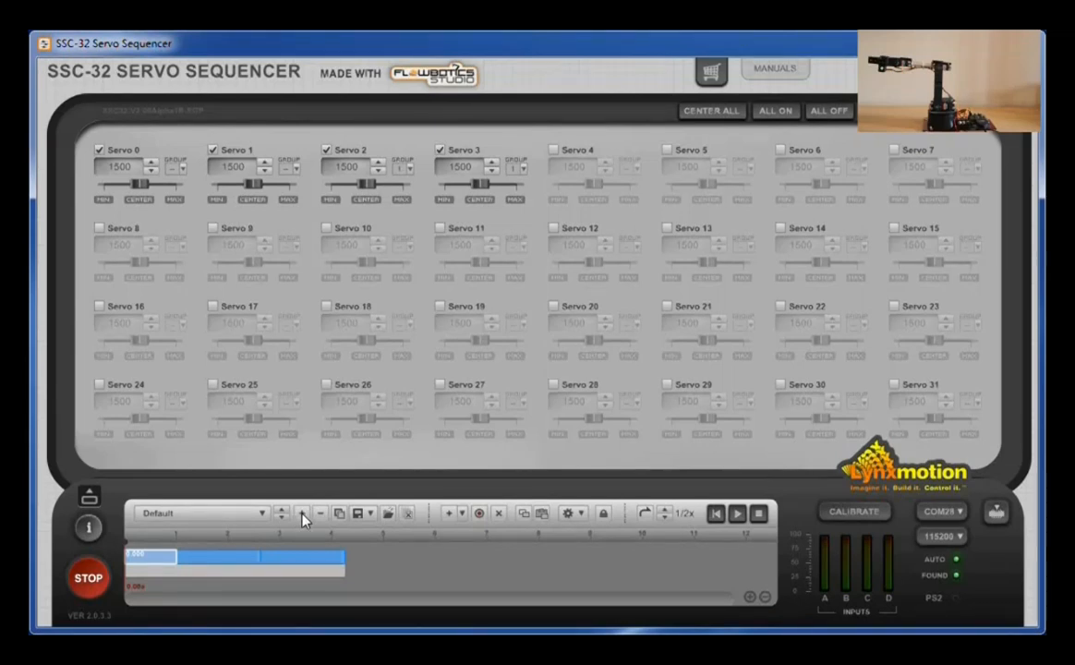
mouse_move(268, 515)
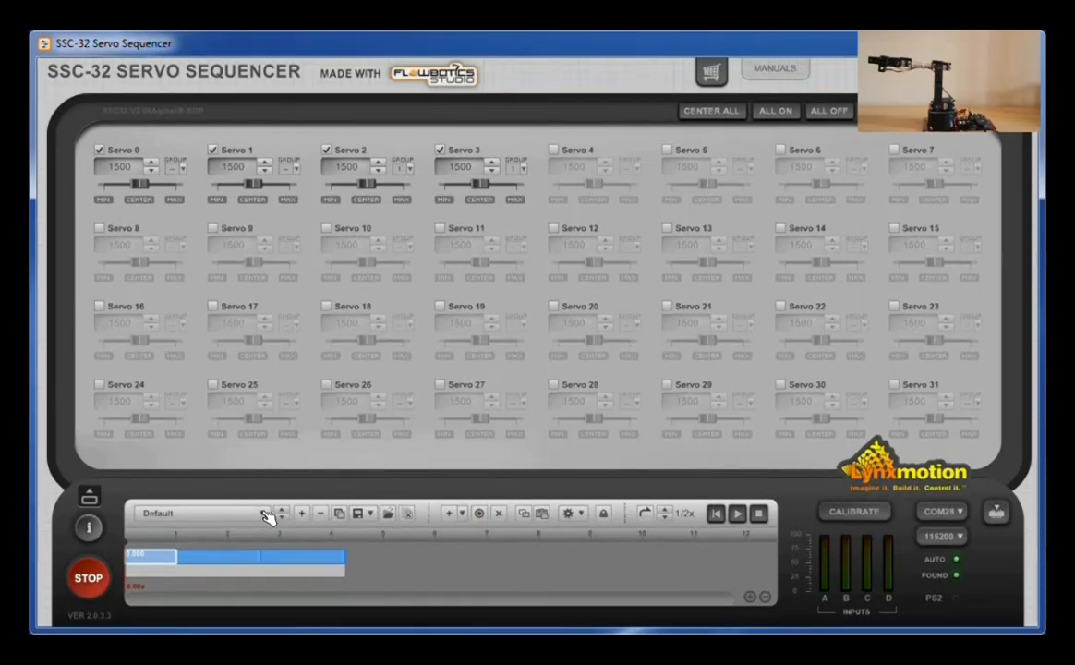
- Show the sequence list with Default selected after adding its 1500 hold step
click(270, 514)
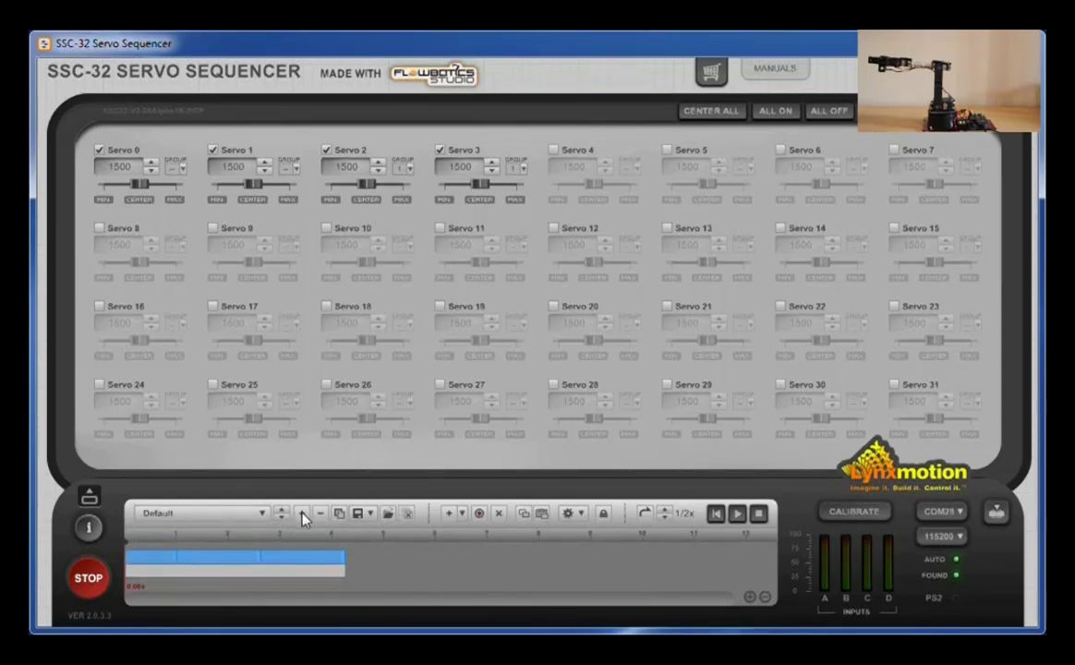
- Create a new sequence named 'Hi' with one step and lengthen that step's duration
click(262, 514)
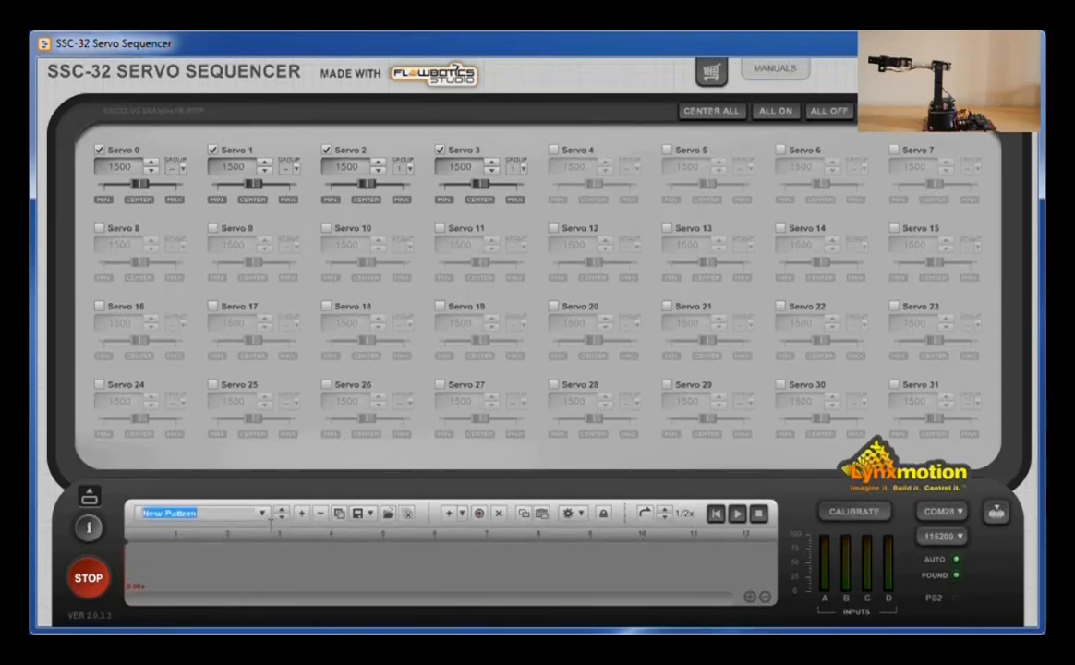
text(Hi)
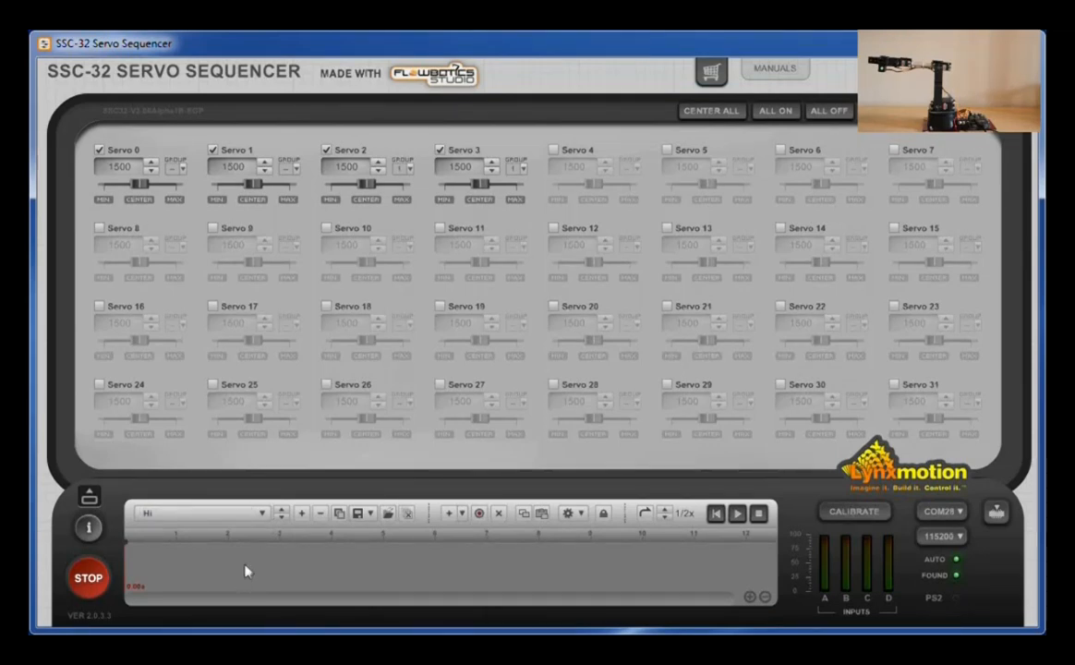
mouse_move(447, 521)
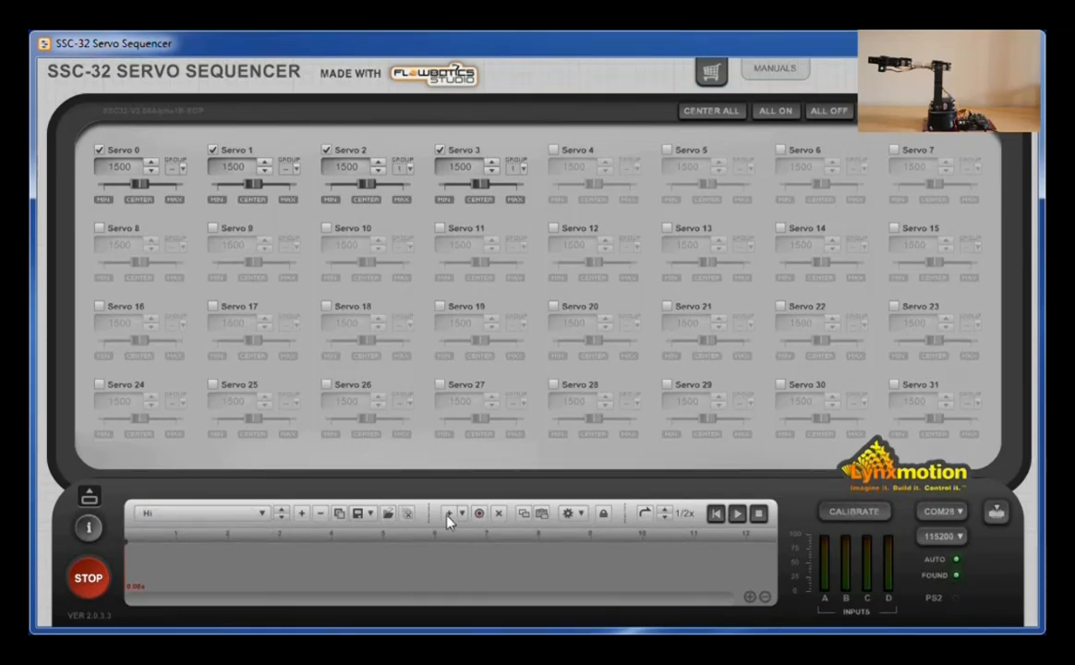
click(479, 513)
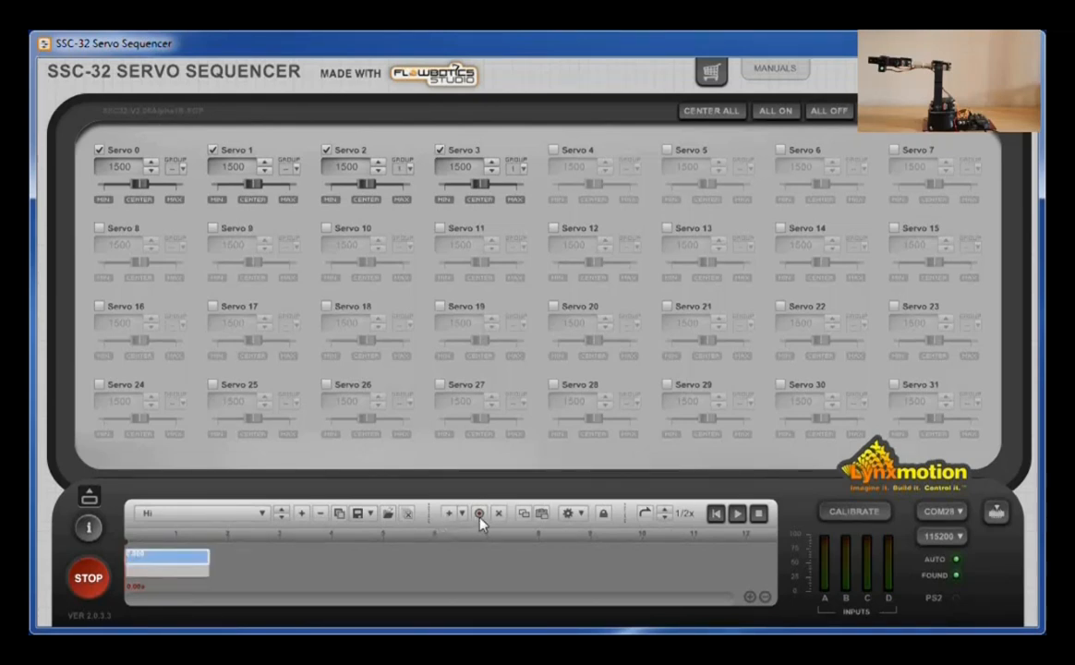
mouse_move(447, 518)
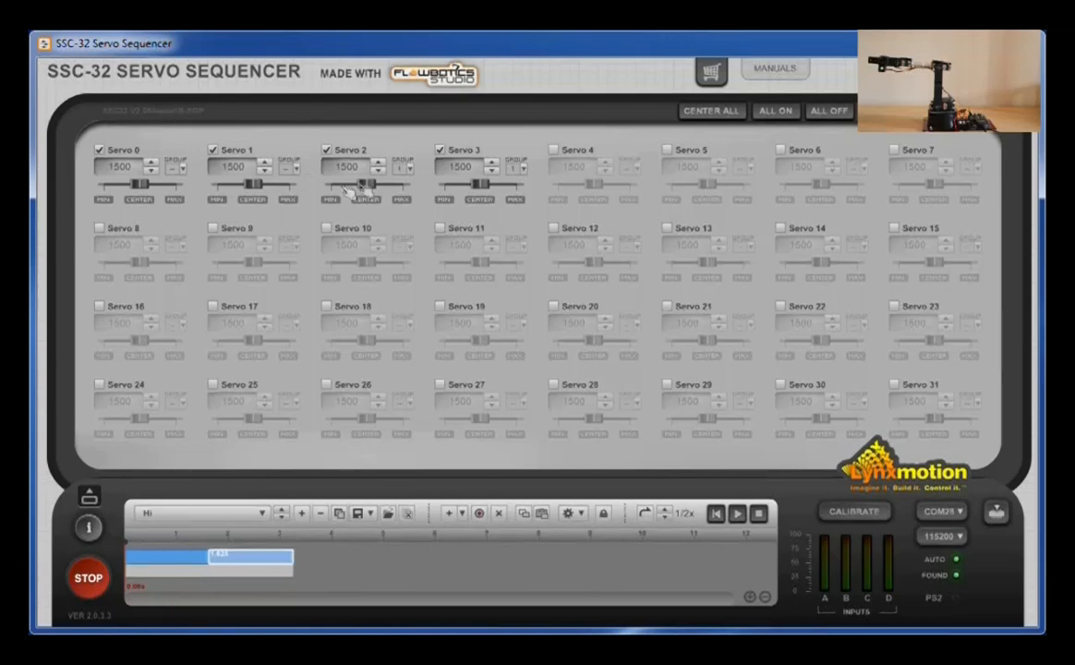
drag(369, 187, 351, 187)
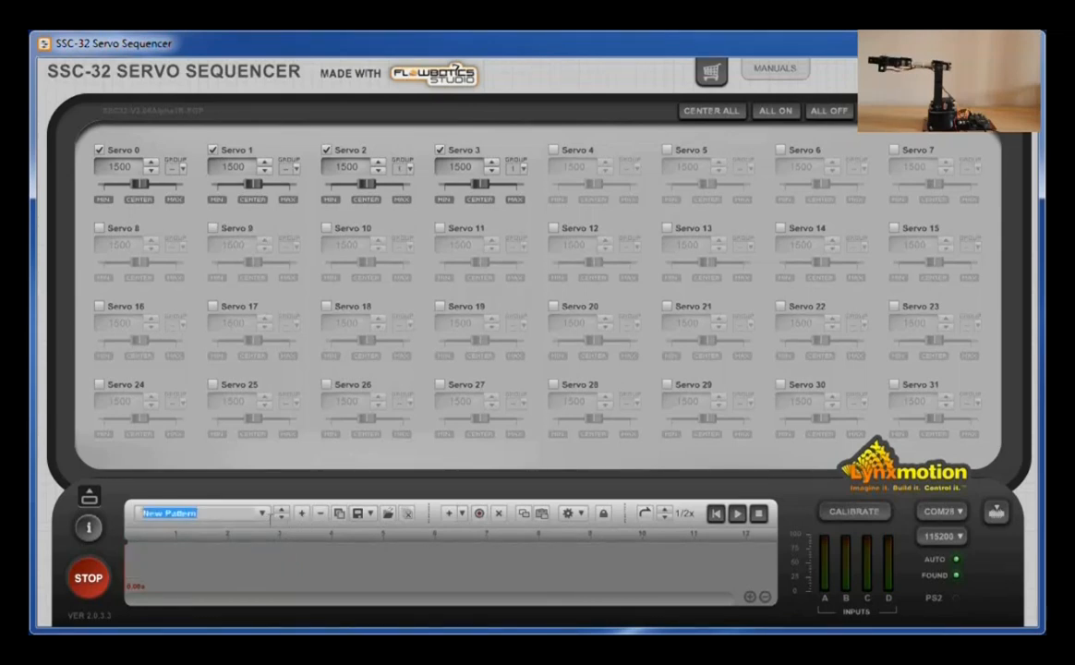
- Create a sequence named 'Lo' with one step and confirm Default, Hi and Lo are listed
text(Lo)
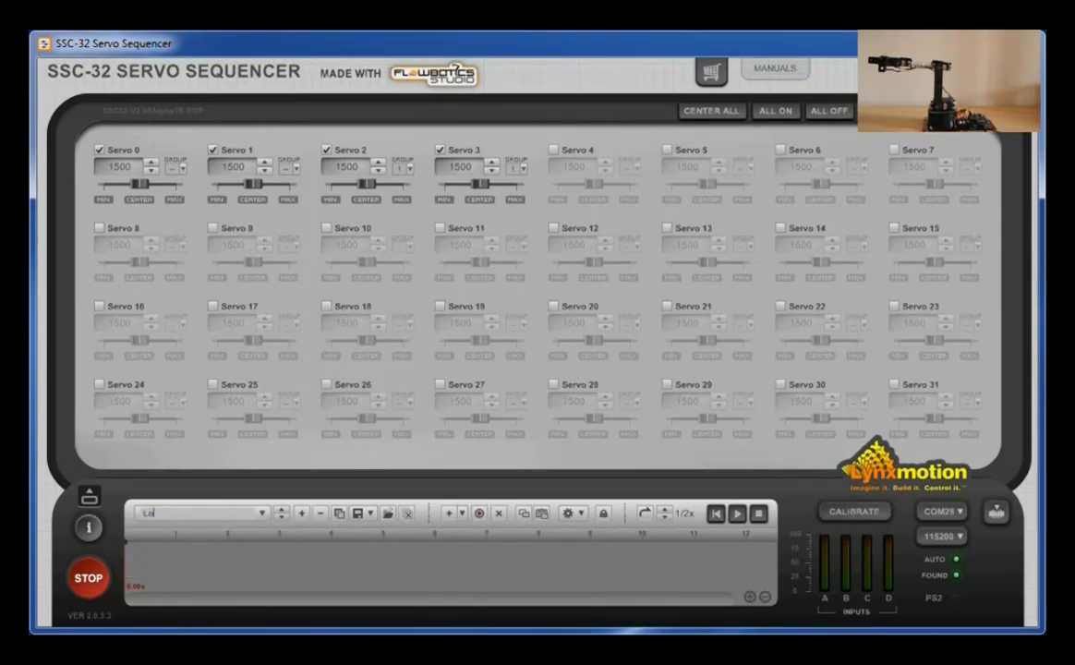
click(448, 513)
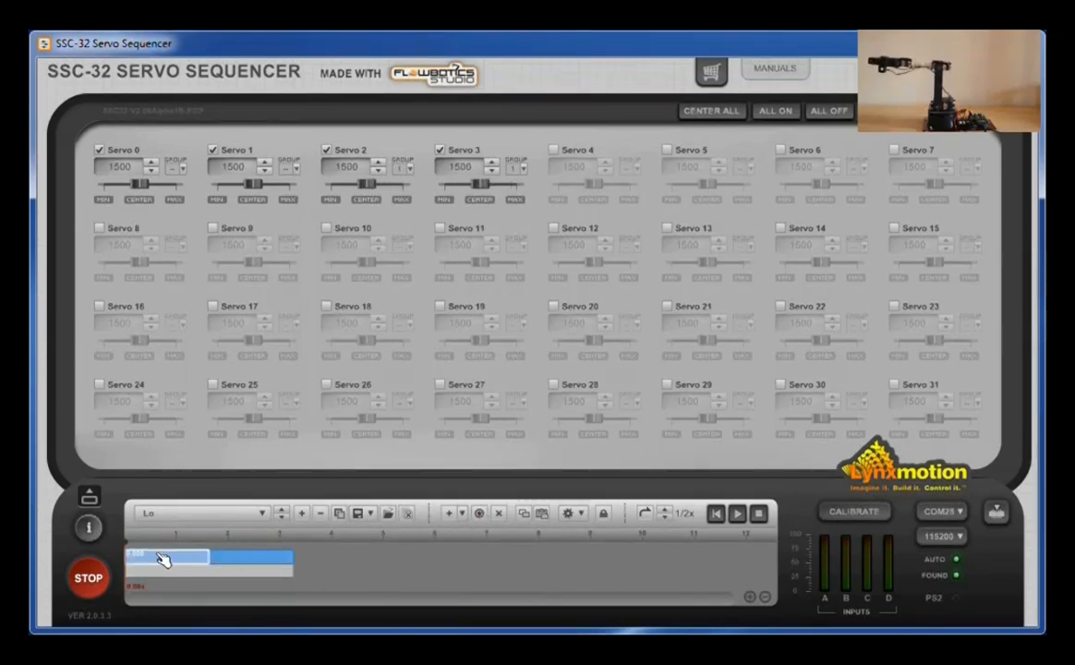
click(203, 514)
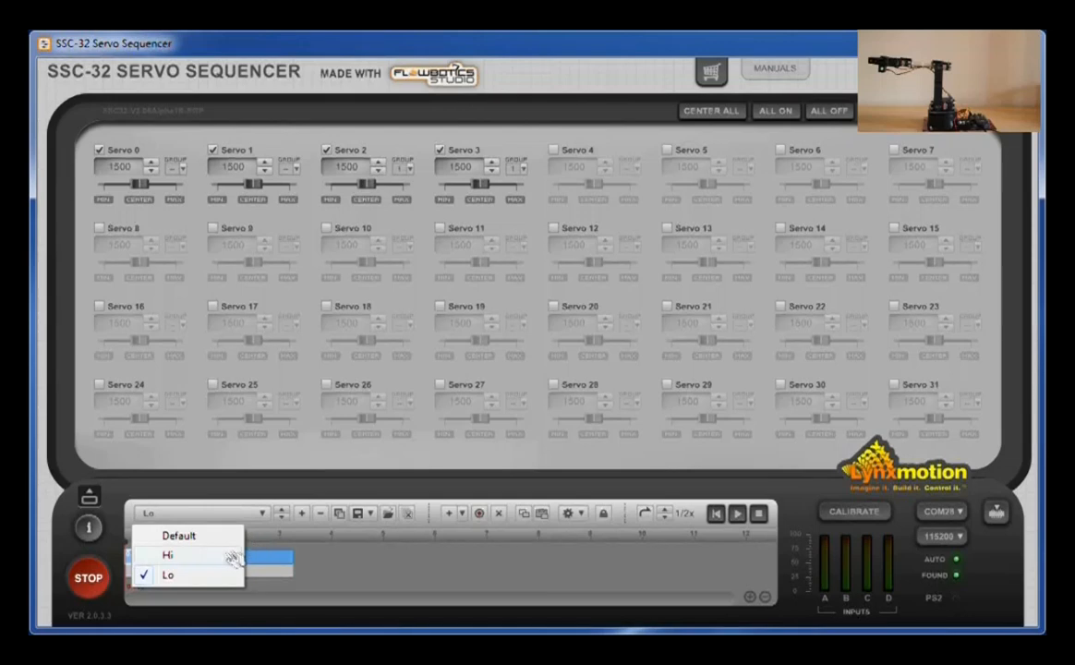
click(167, 554)
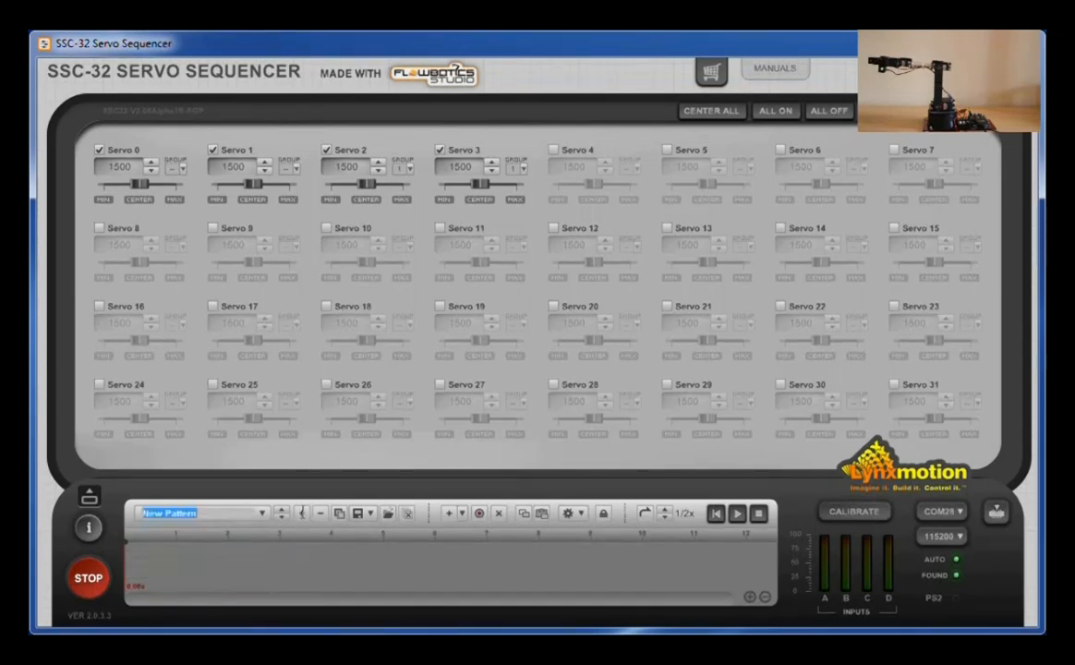
- Name the new sequence 'Test' and insert the Default and Hi sequences into it
text(Test)
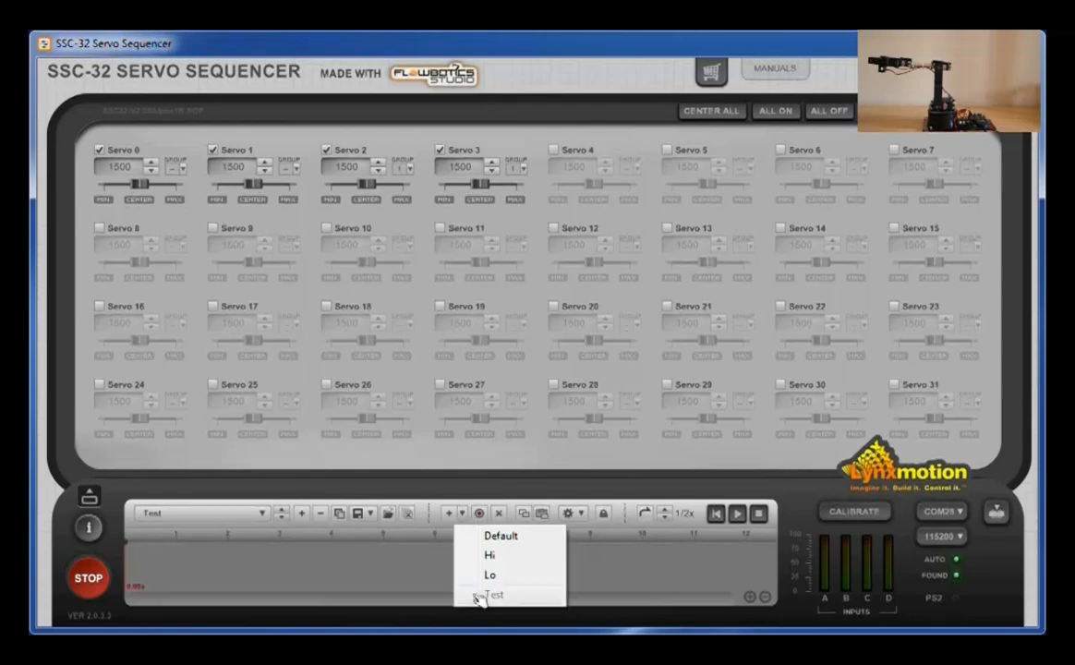
click(501, 536)
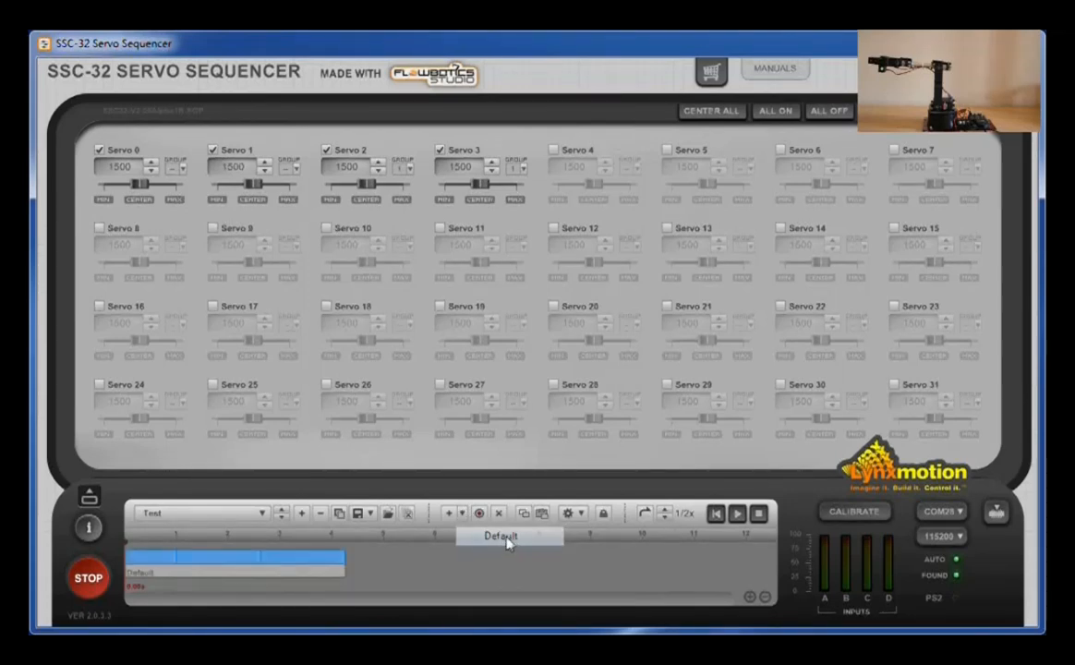
click(499, 536)
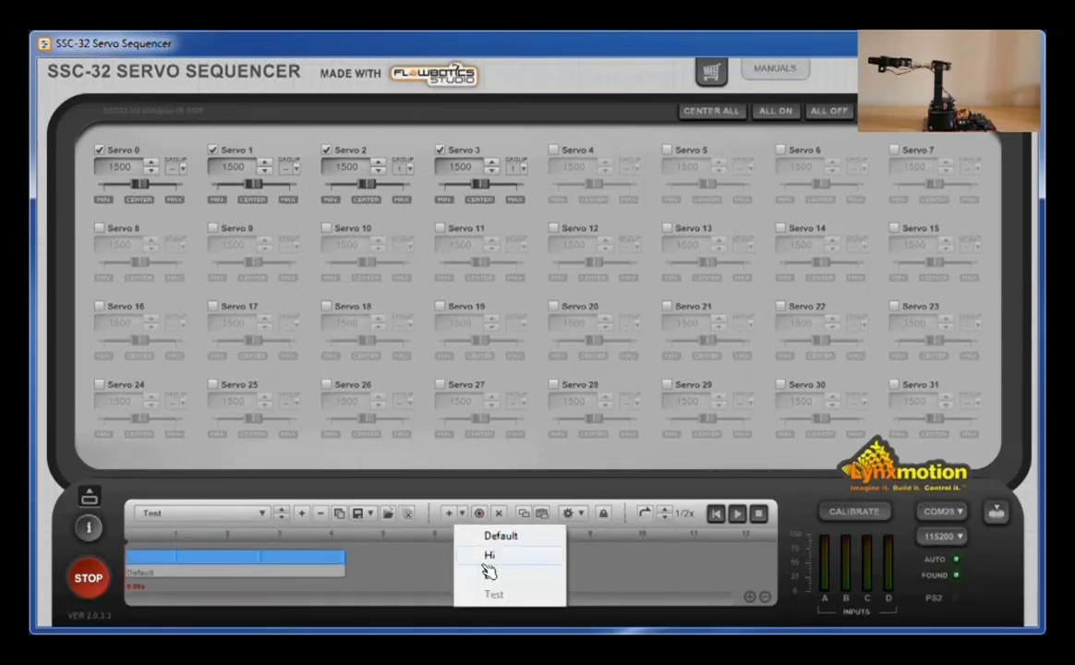
click(490, 554)
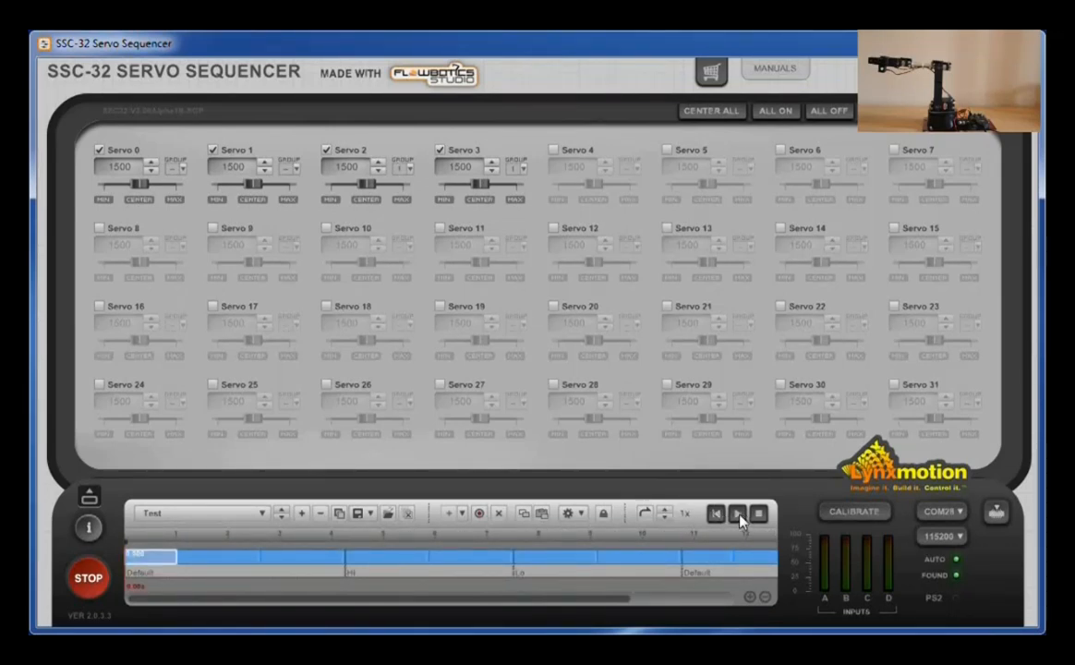
- Play the Test sequence repeatedly, driving servos 2 and 3 through its chained positions
click(739, 514)
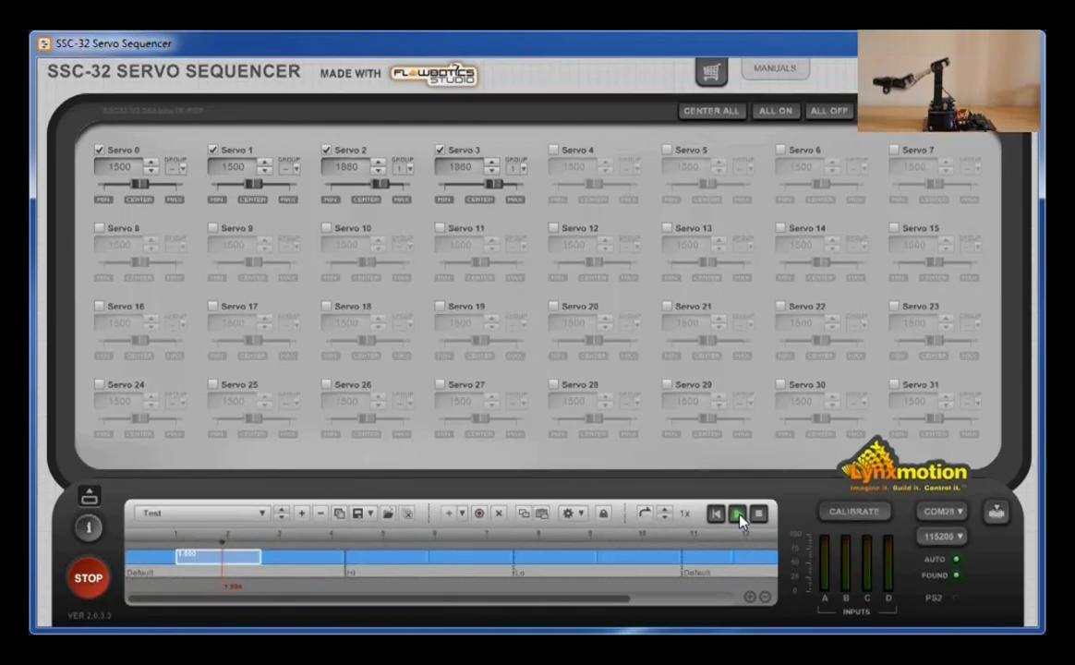
click(737, 513)
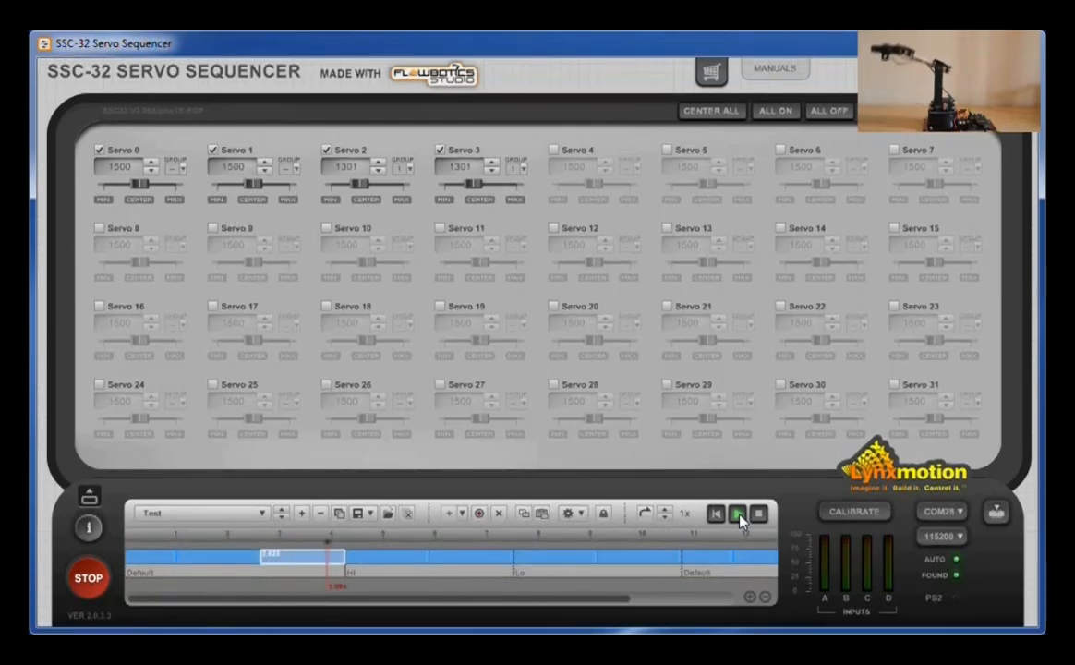
click(739, 514)
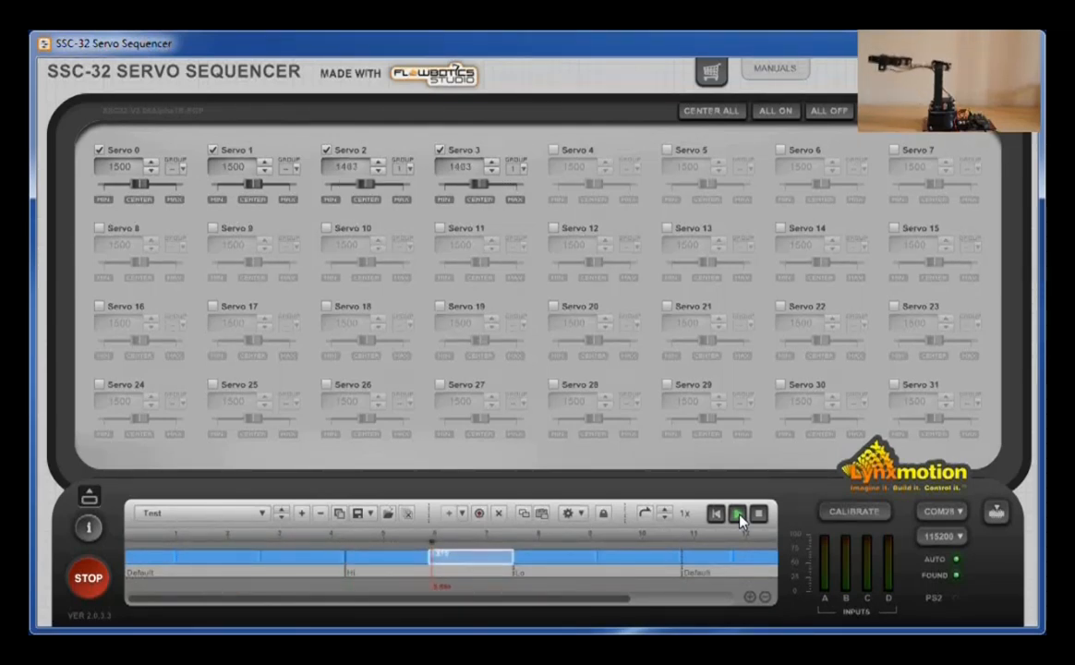
click(739, 514)
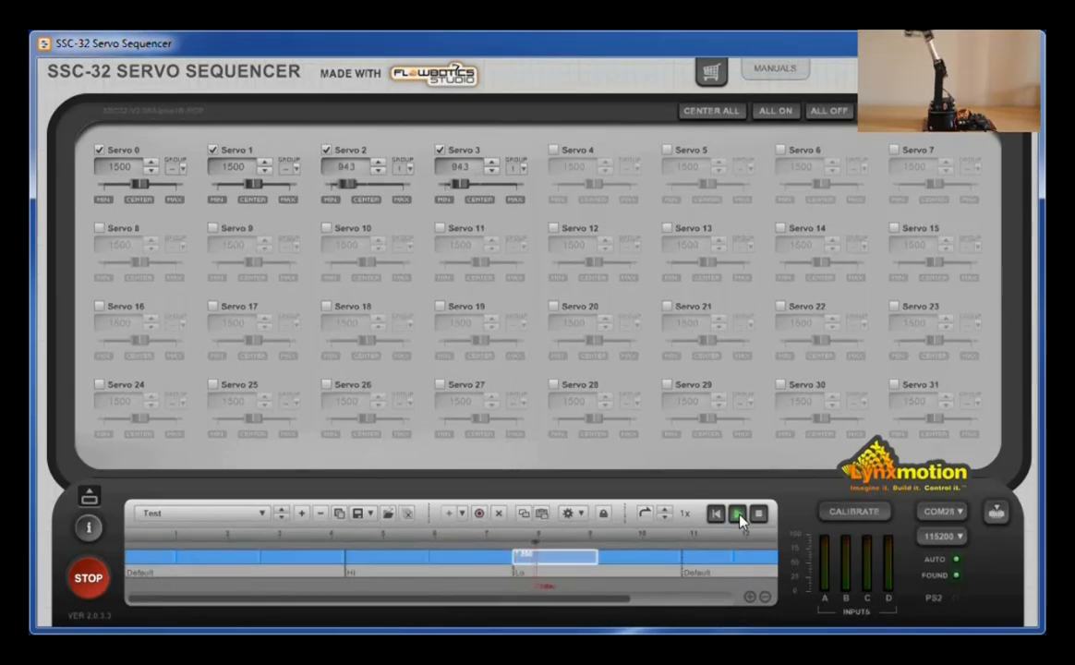
click(737, 513)
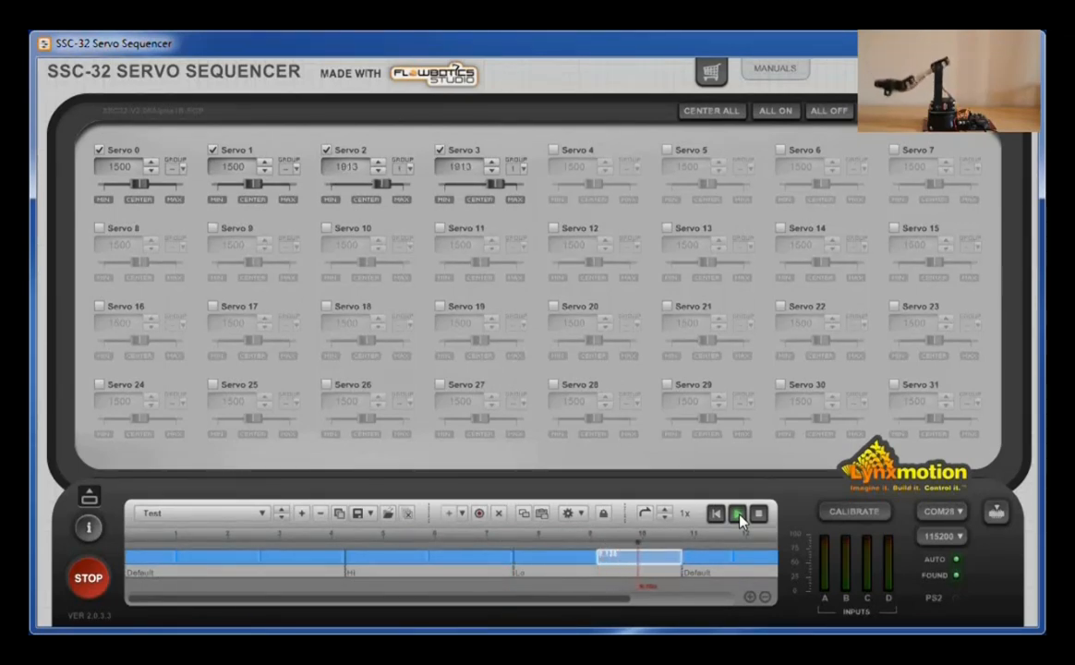
click(737, 514)
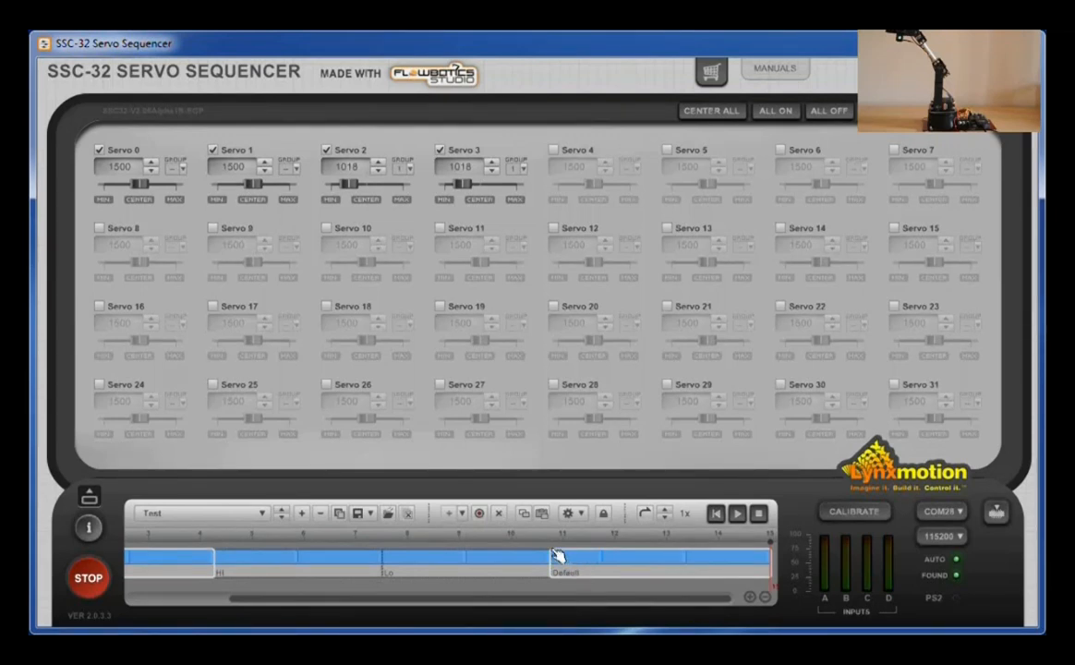
- Turn on looping for the Test sequence and play it continuously
click(499, 514)
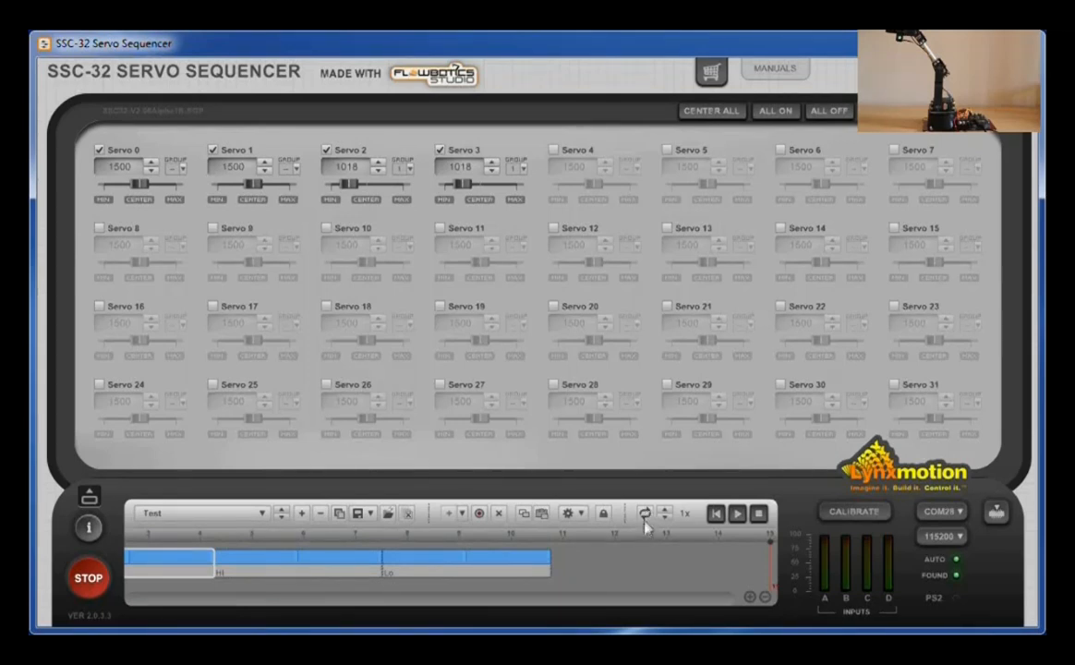
mouse_move(602, 573)
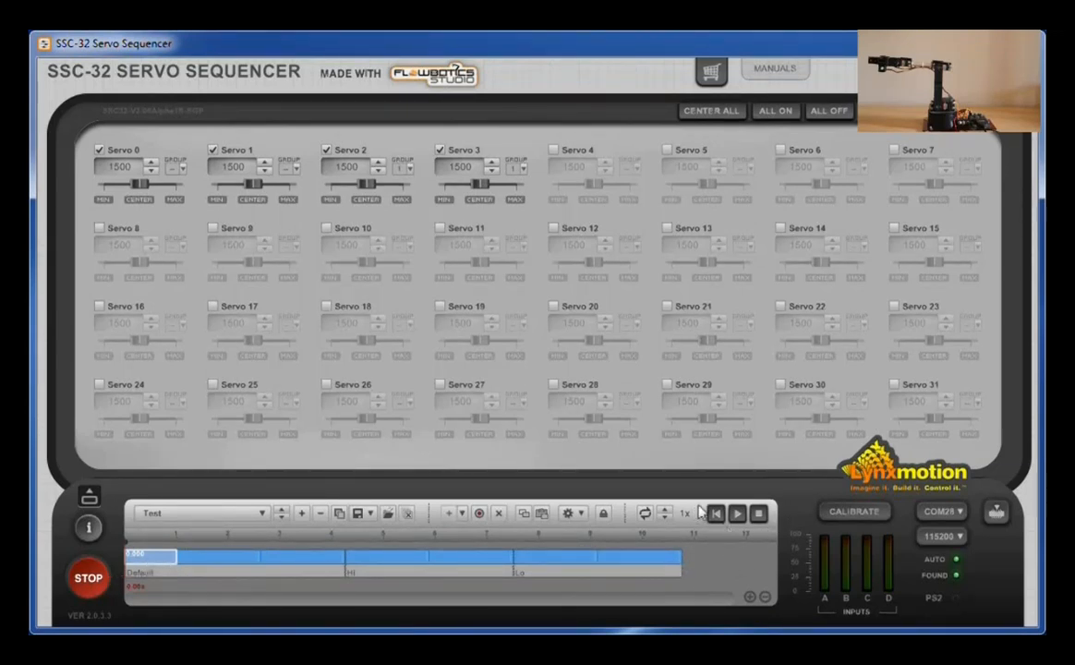
click(738, 513)
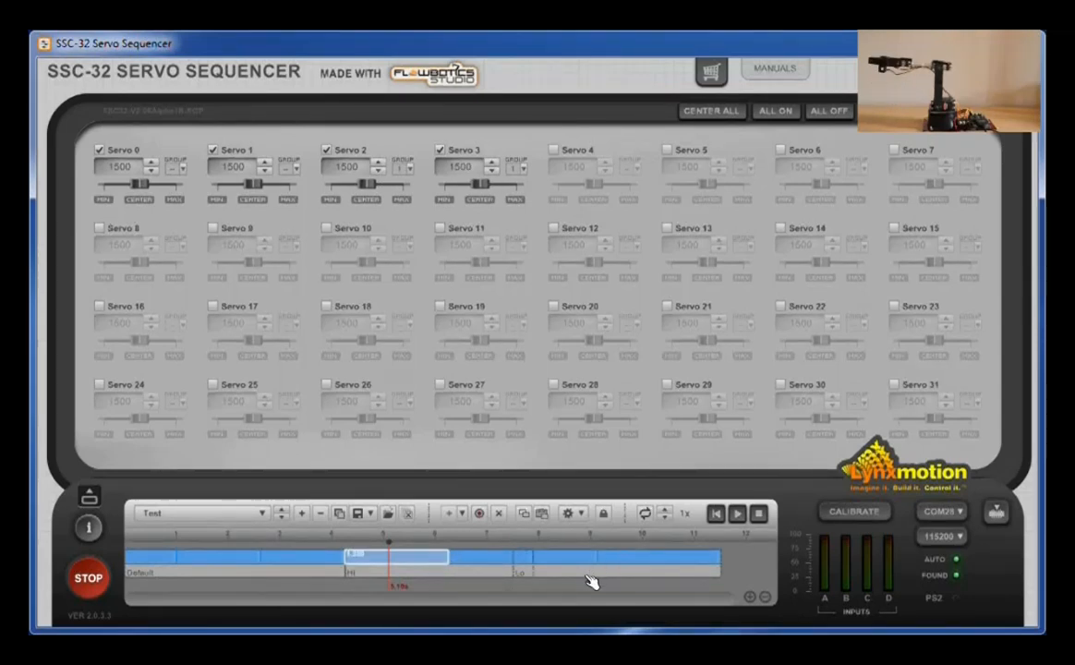
click(737, 514)
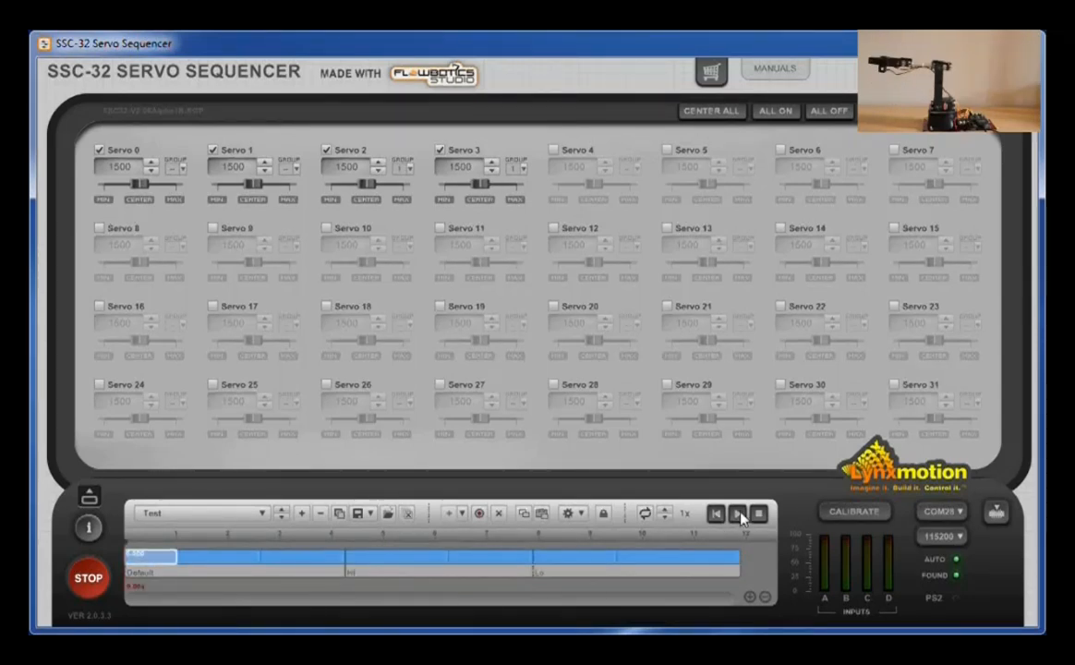
click(738, 514)
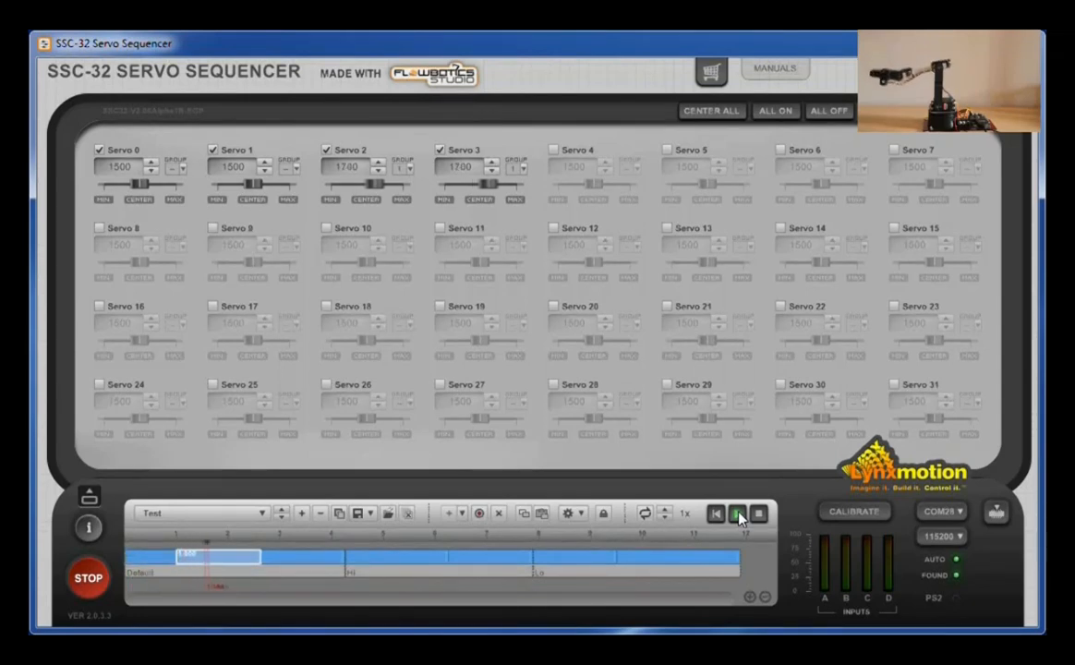
click(736, 514)
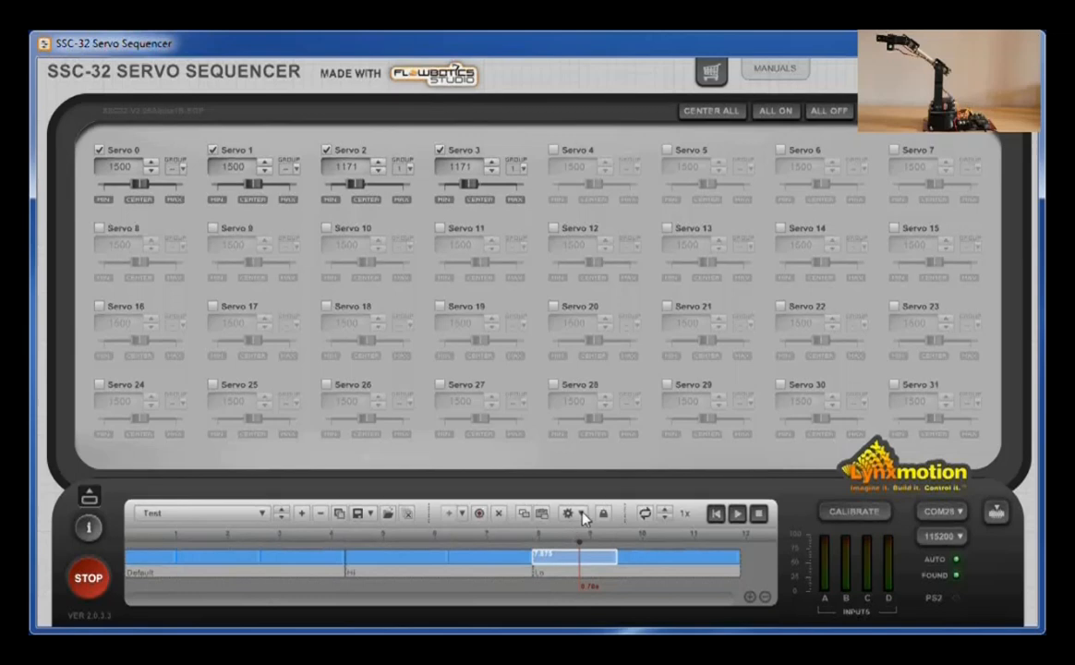
click(583, 514)
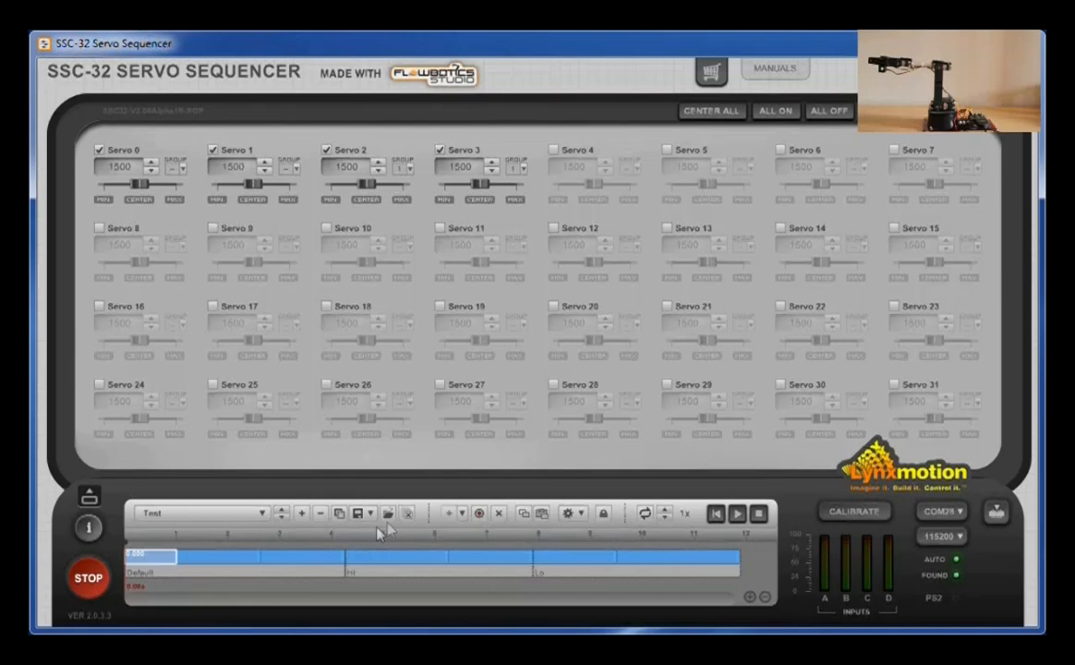
- Choose Save All Patterns and browse to FlowBotics Studio > Projects > Lynxmotion for pattern.pat
click(370, 514)
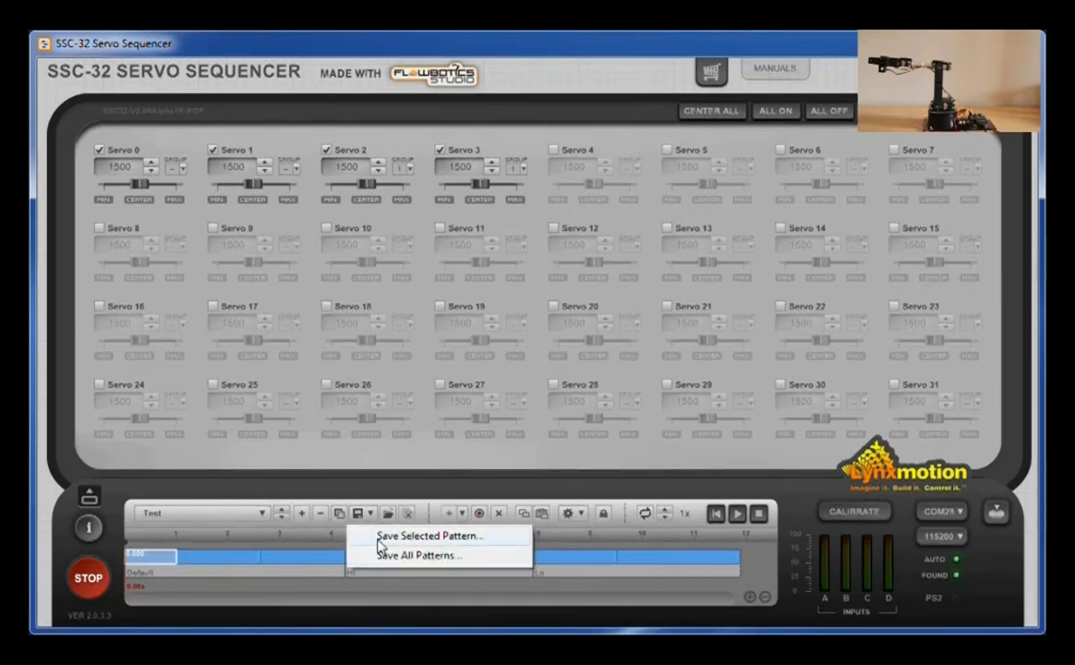
mouse_move(427, 555)
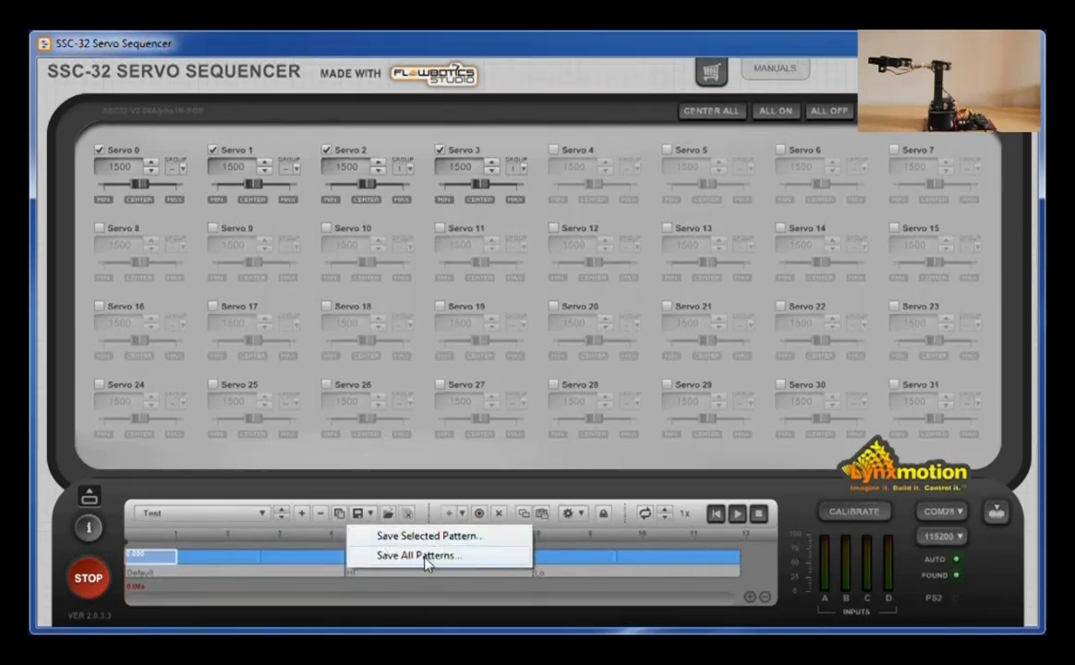
click(417, 554)
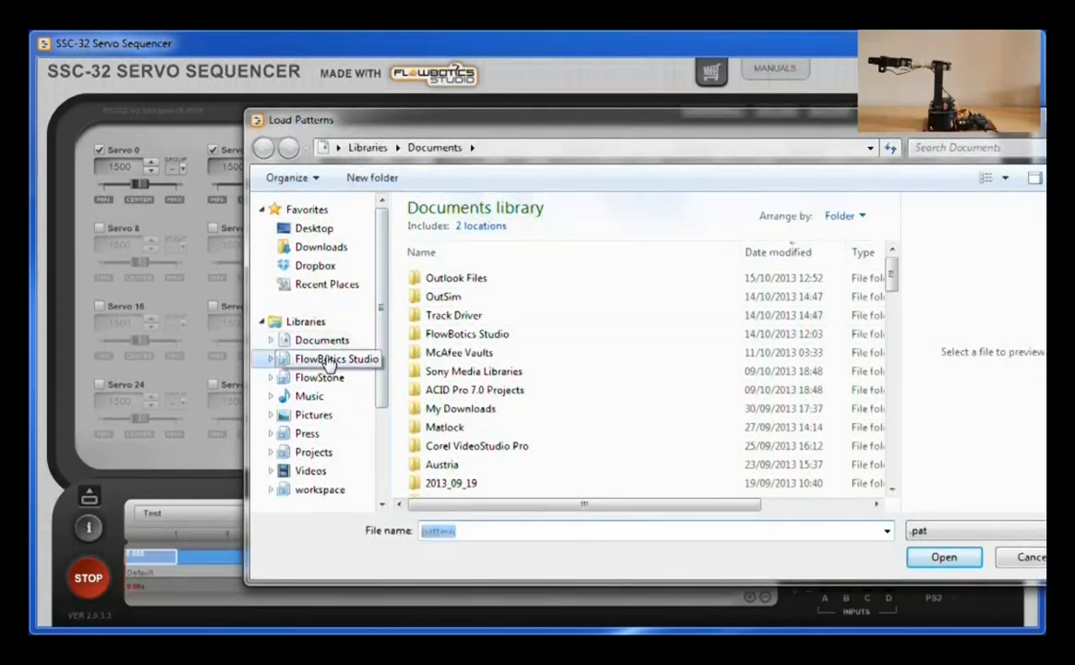
double_click(338, 377)
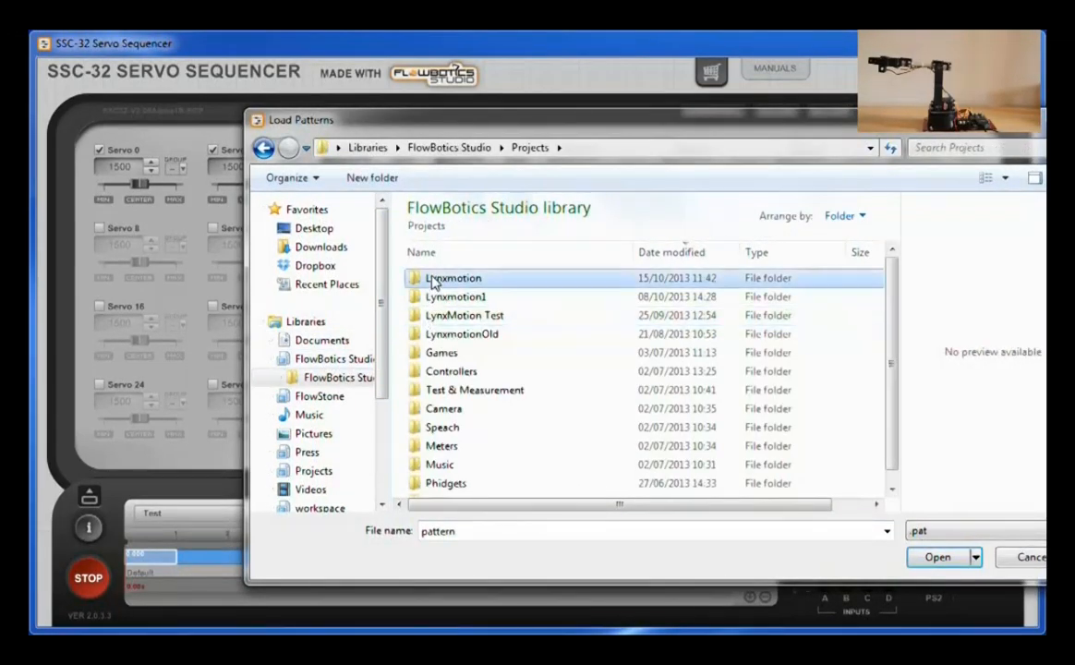
double_click(452, 277)
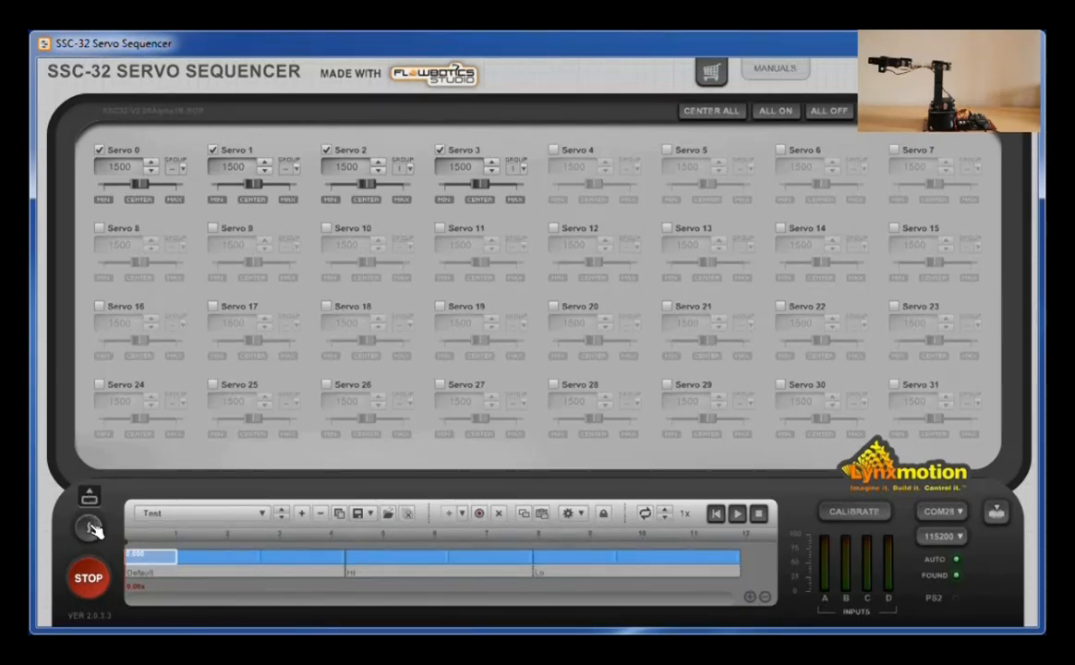
click(89, 529)
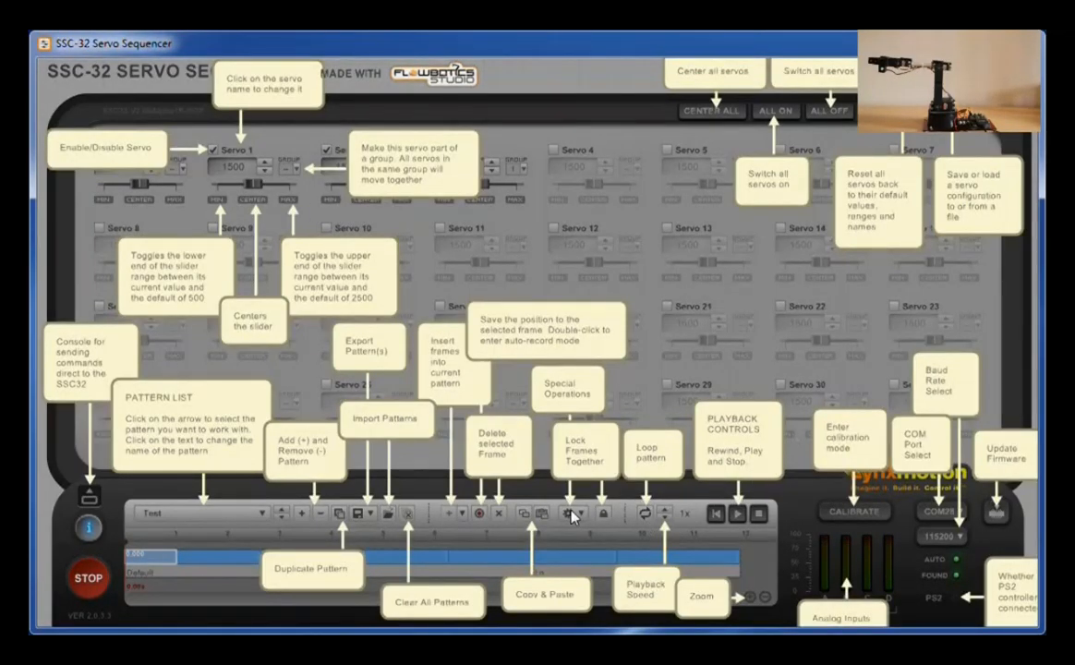
mouse_move(207, 543)
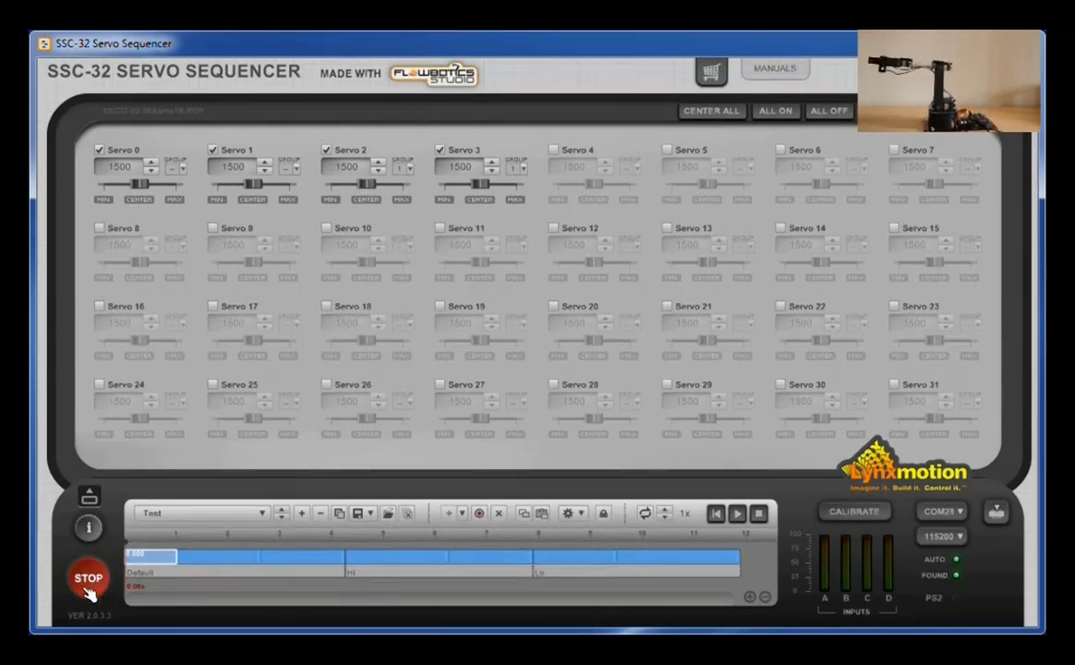
- Bring up the Console panel for sending commands directly to the controller
click(89, 495)
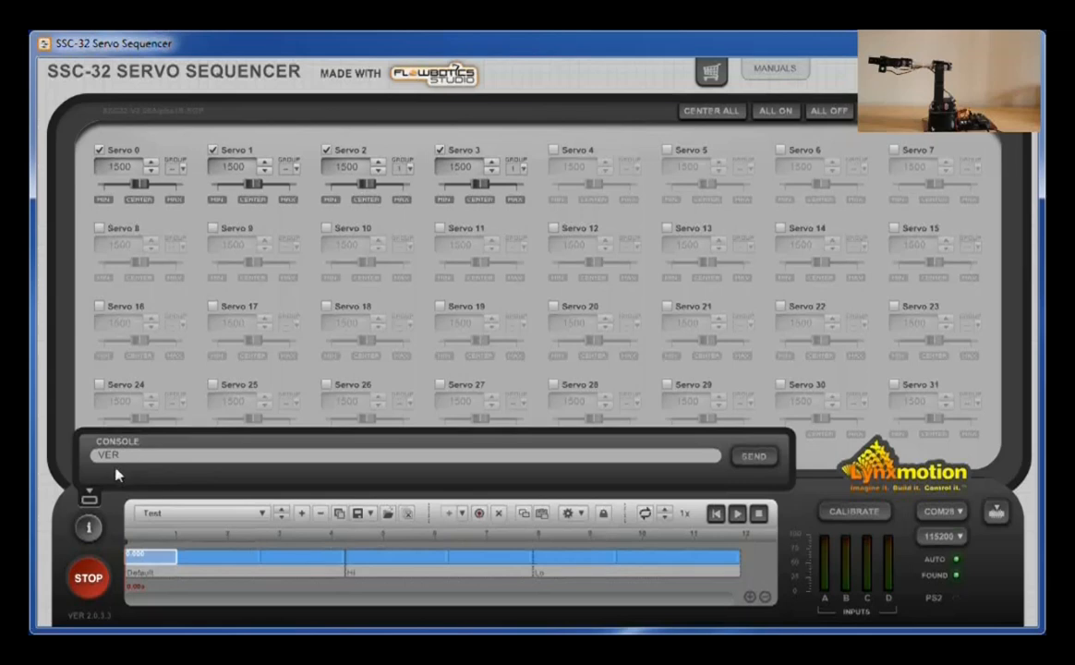
mouse_move(300, 479)
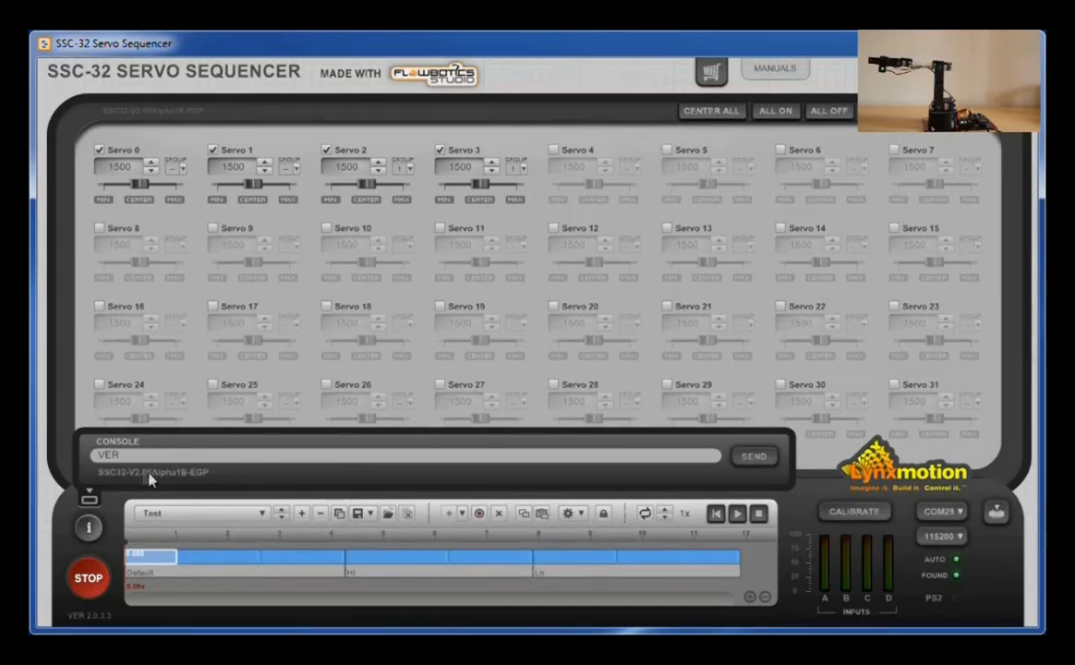
mouse_move(215, 484)
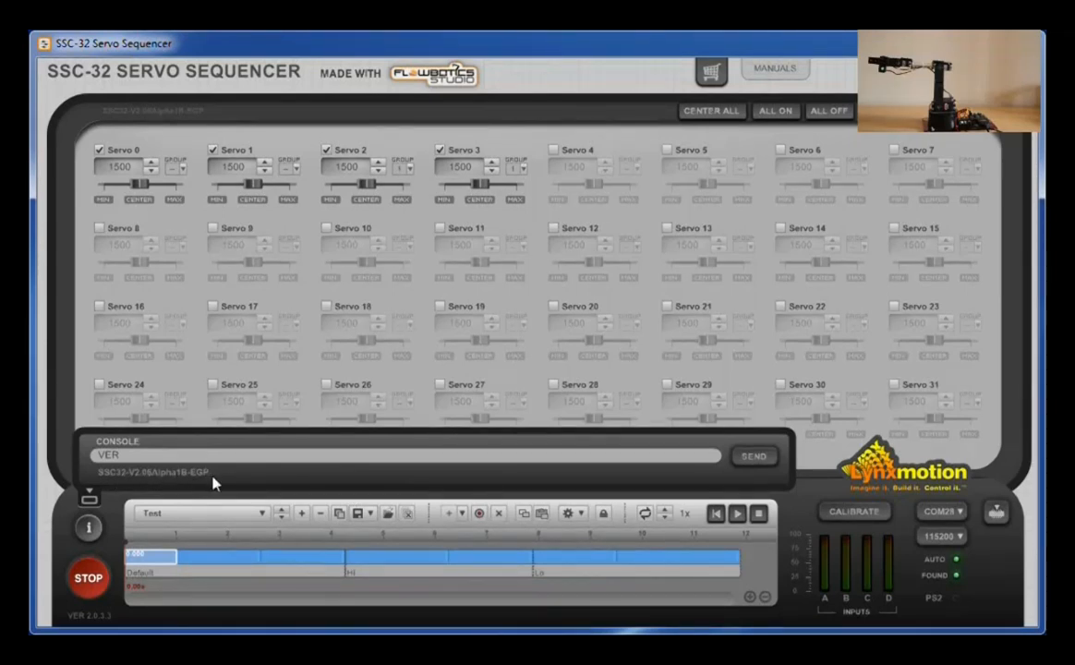
mouse_move(270, 480)
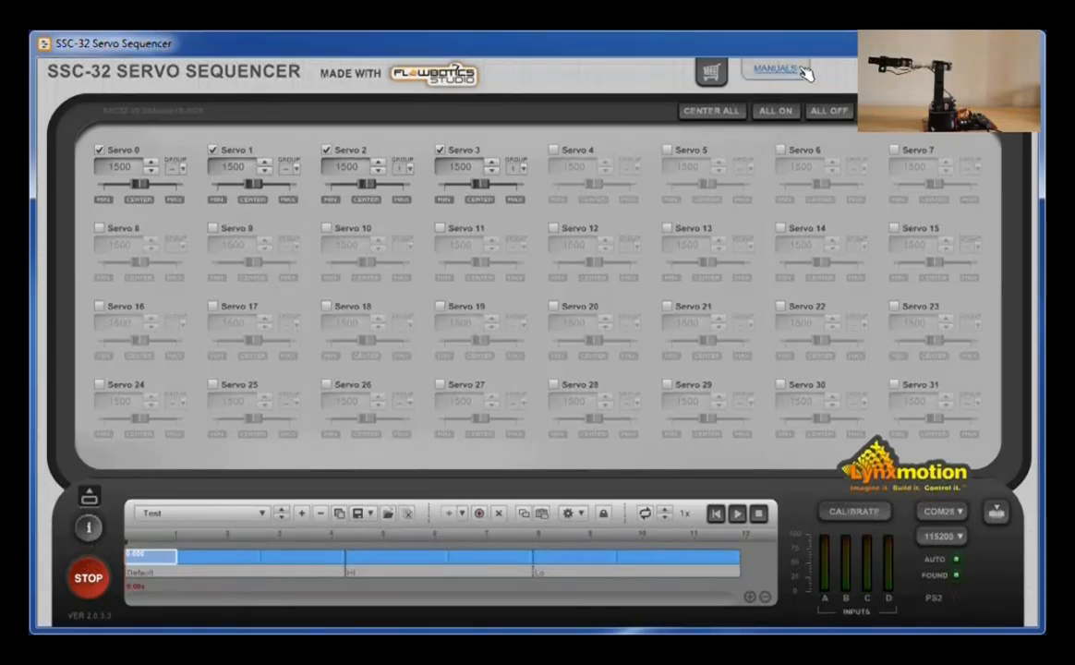
click(774, 68)
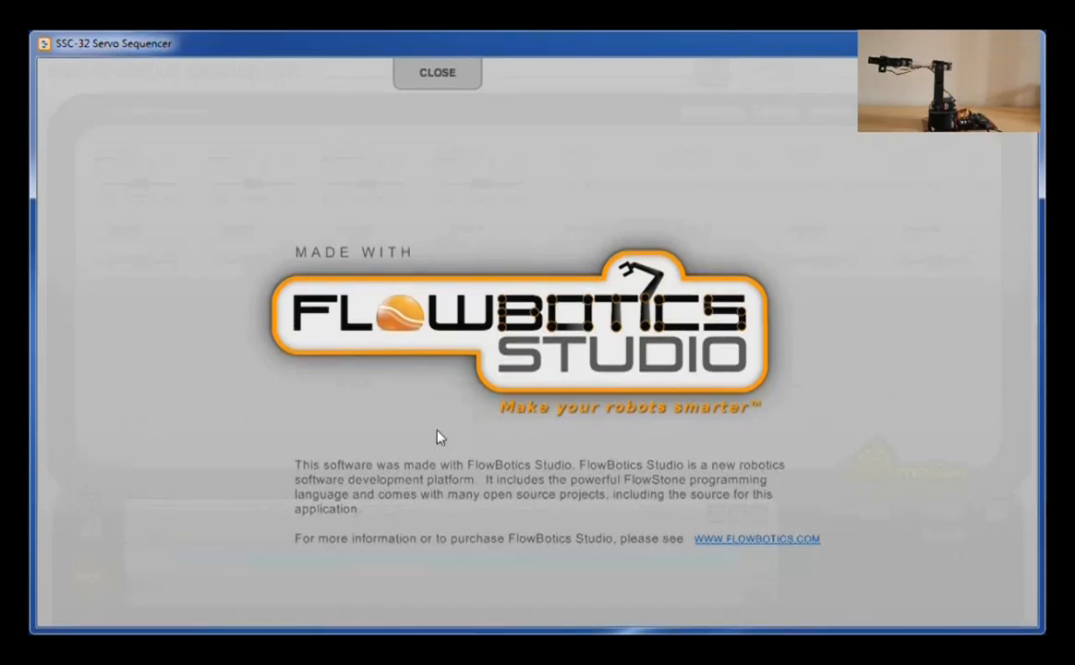
mouse_move(378, 396)
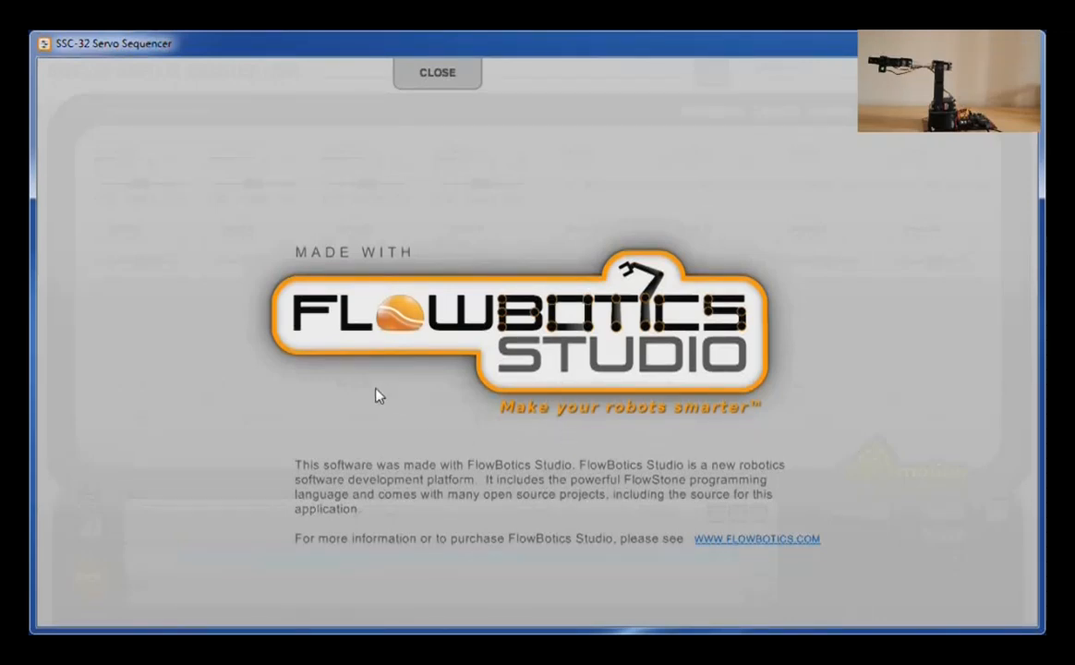
mouse_move(207, 294)
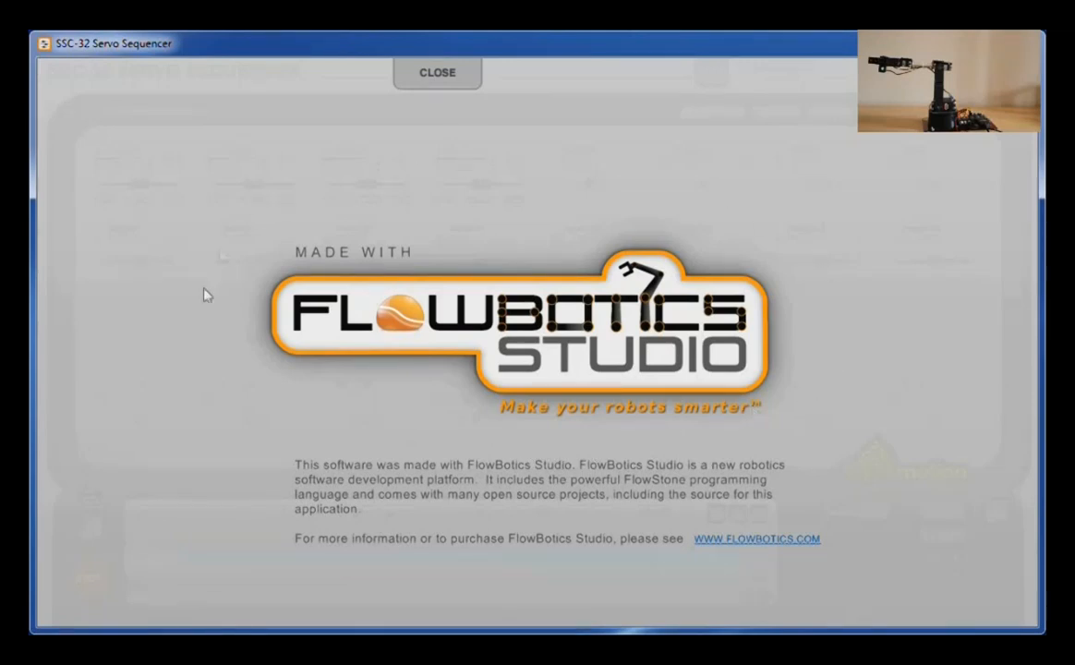
click(436, 72)
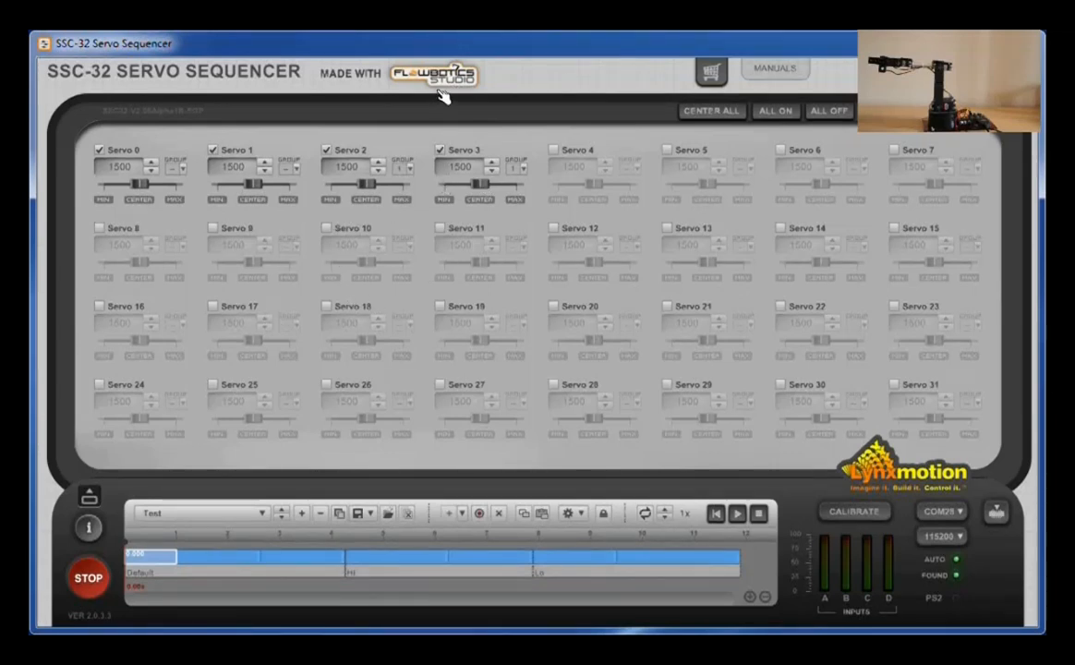
mouse_move(589, 200)
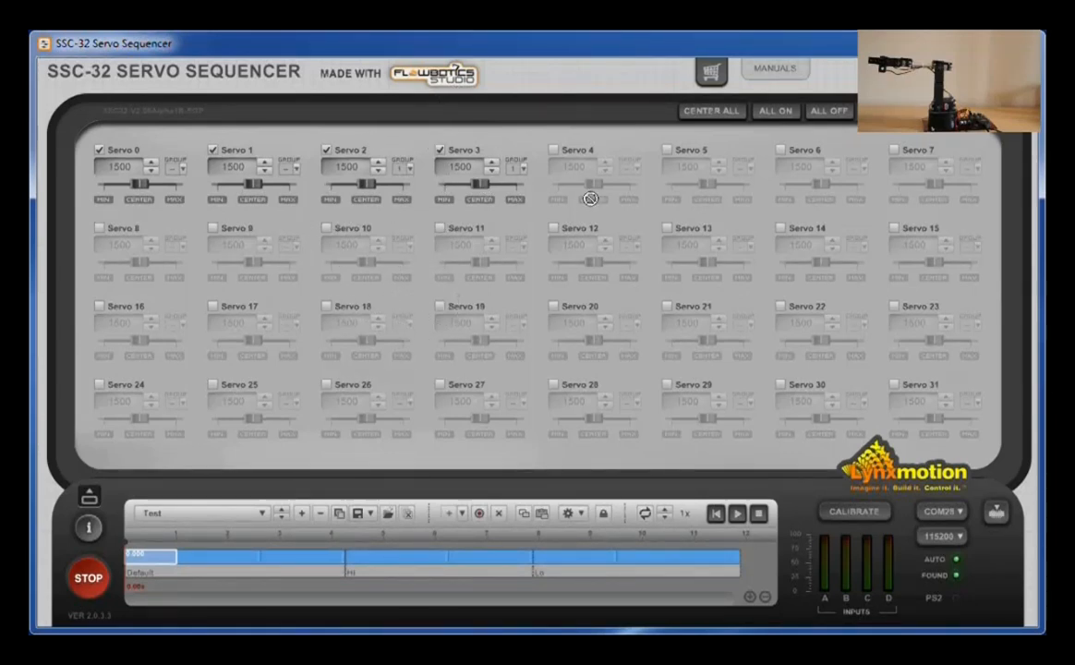
mouse_move(410, 300)
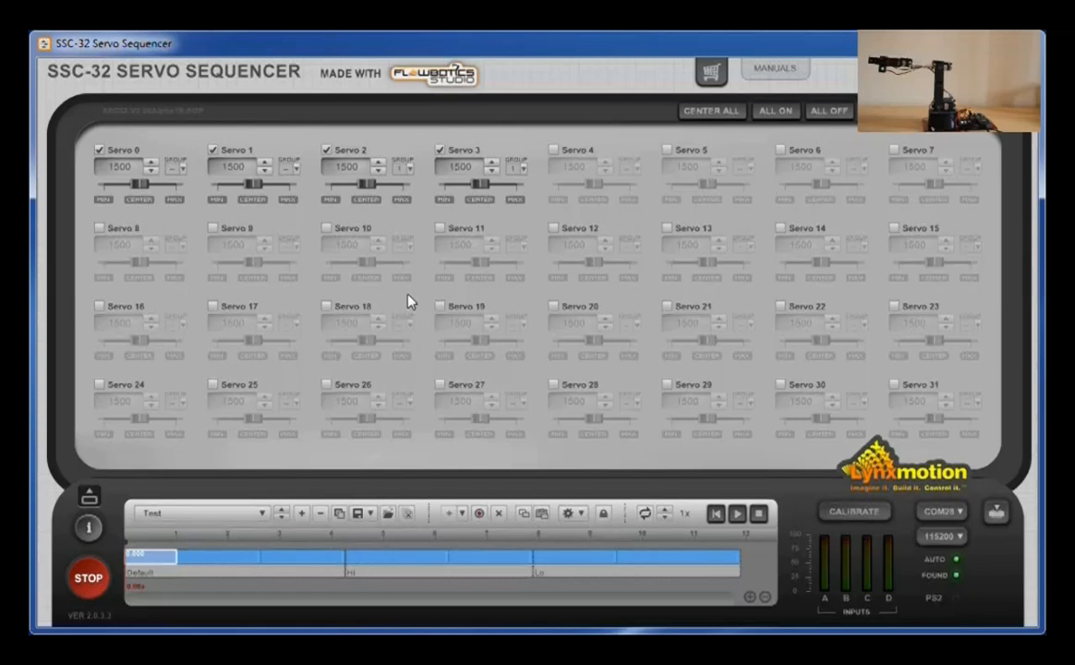
mouse_move(625, 130)
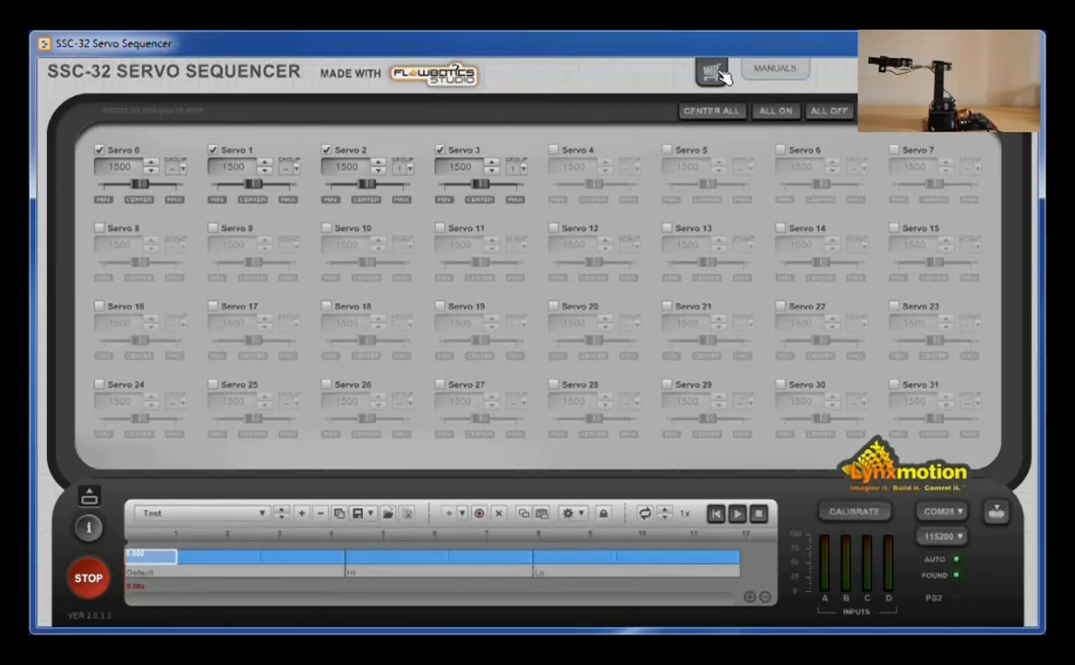
click(712, 72)
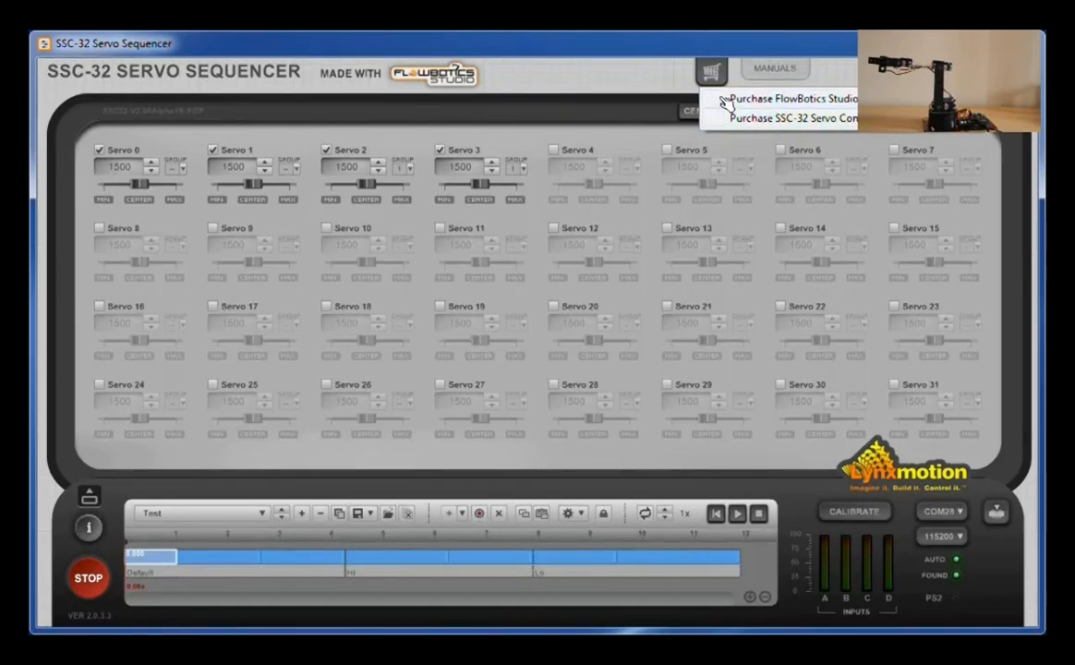
mouse_move(809, 133)
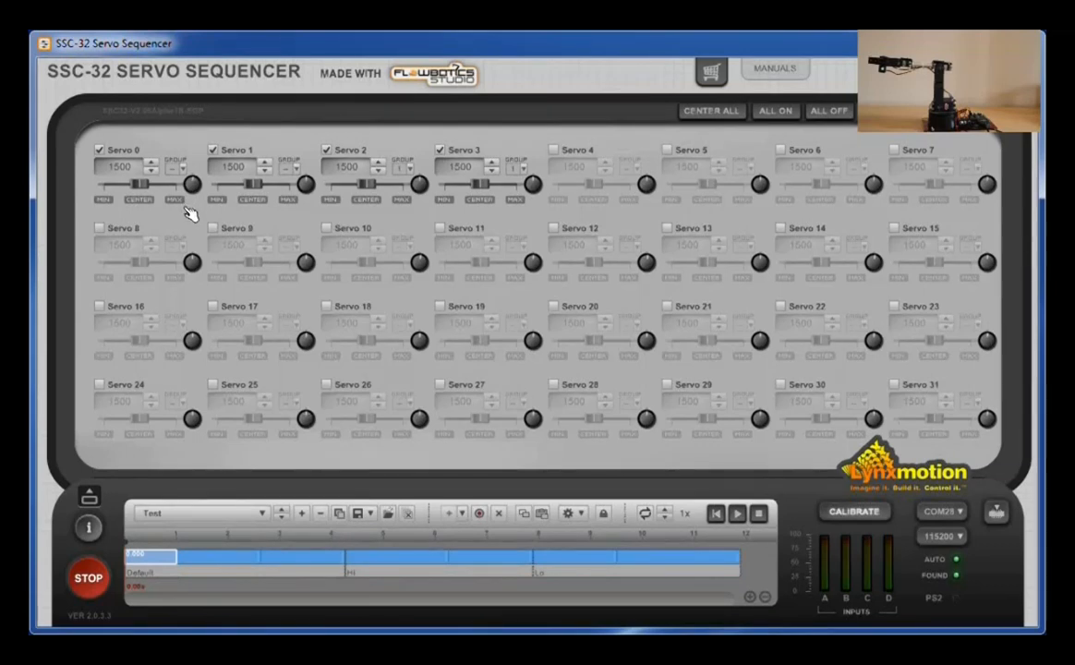
mouse_move(311, 205)
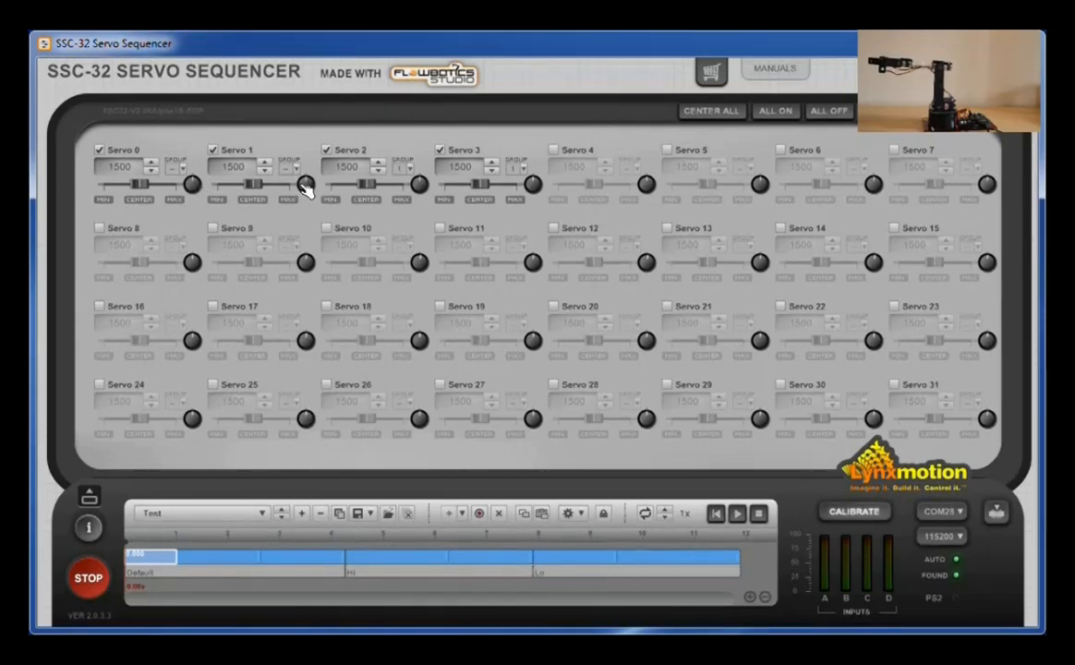
mouse_move(159, 189)
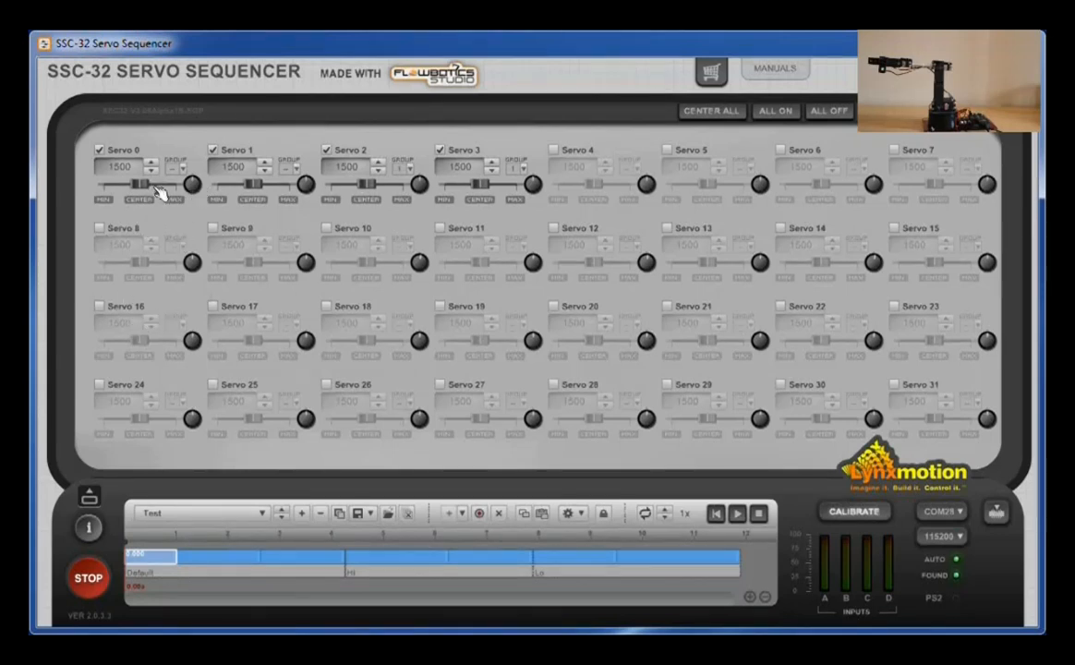
mouse_move(162, 211)
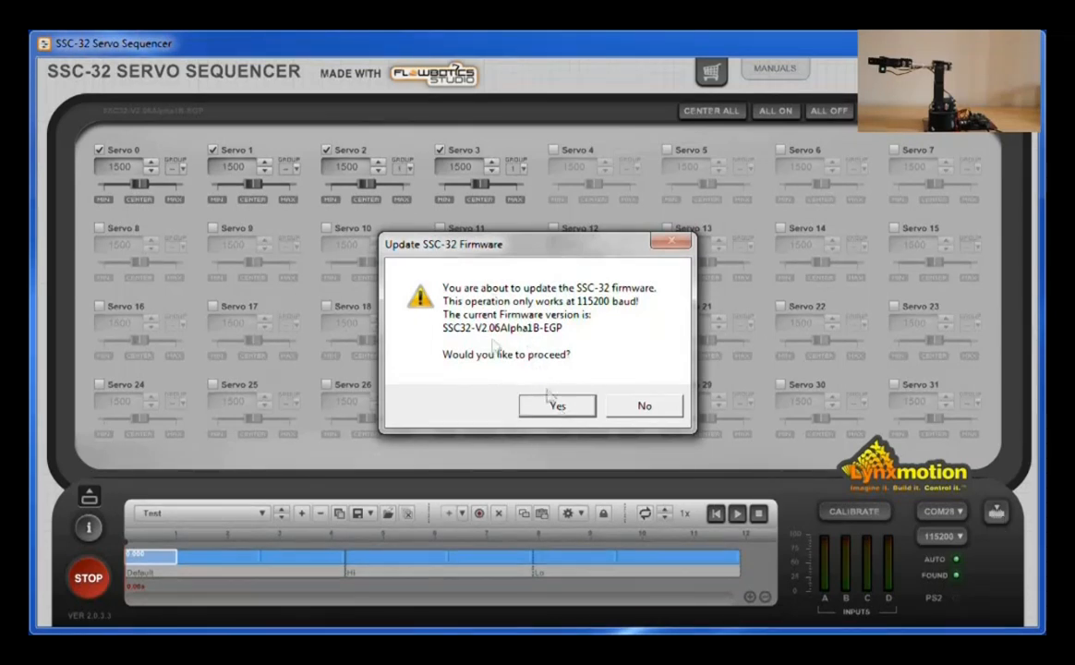
mouse_move(606, 334)
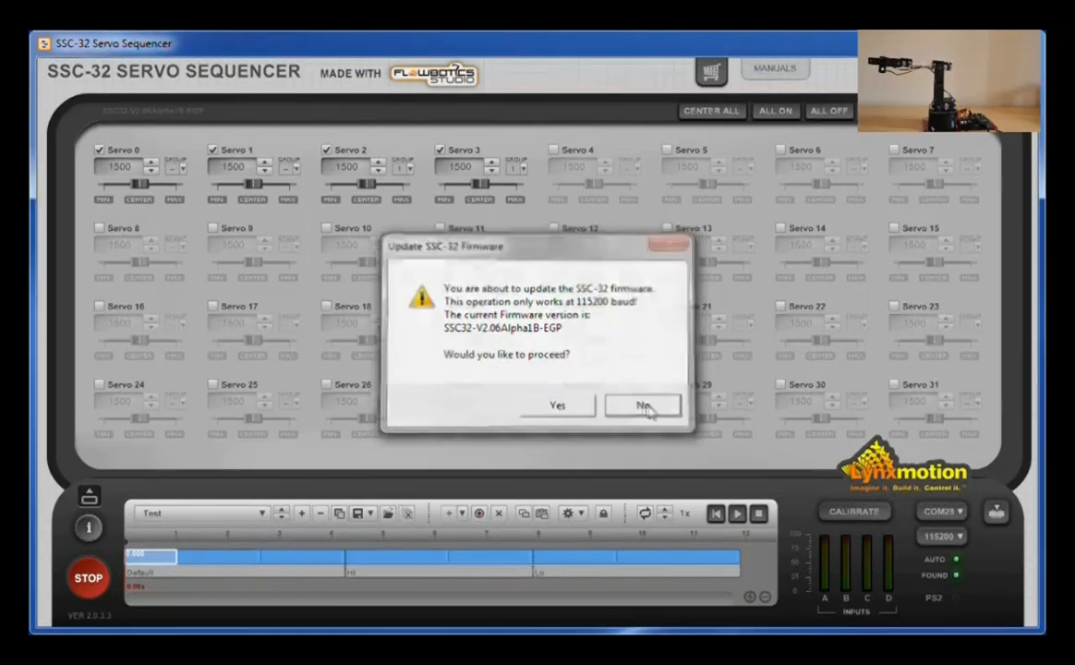
click(643, 406)
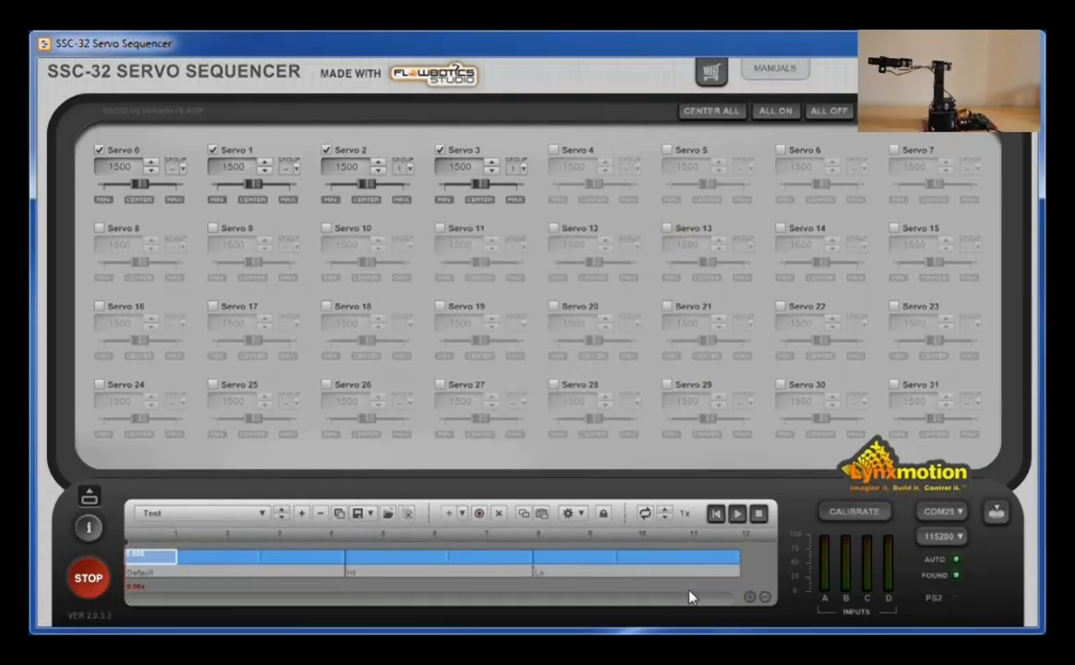